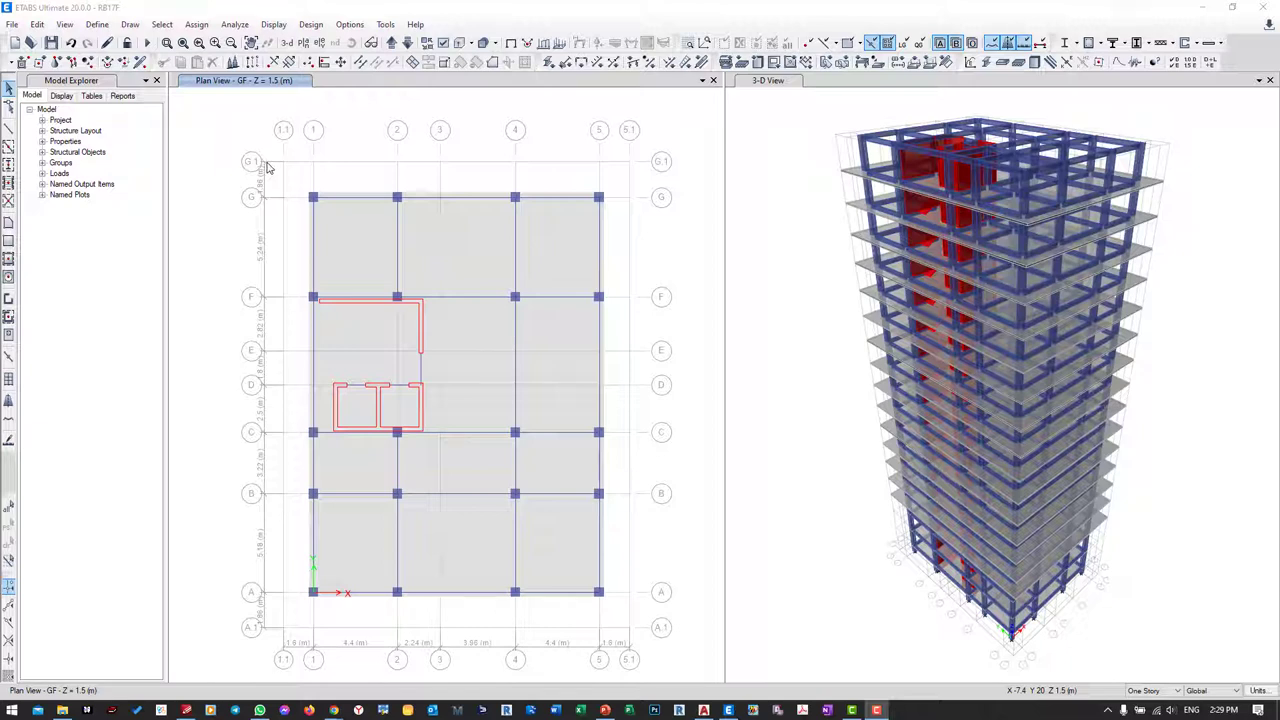
mouse_move(276, 168)
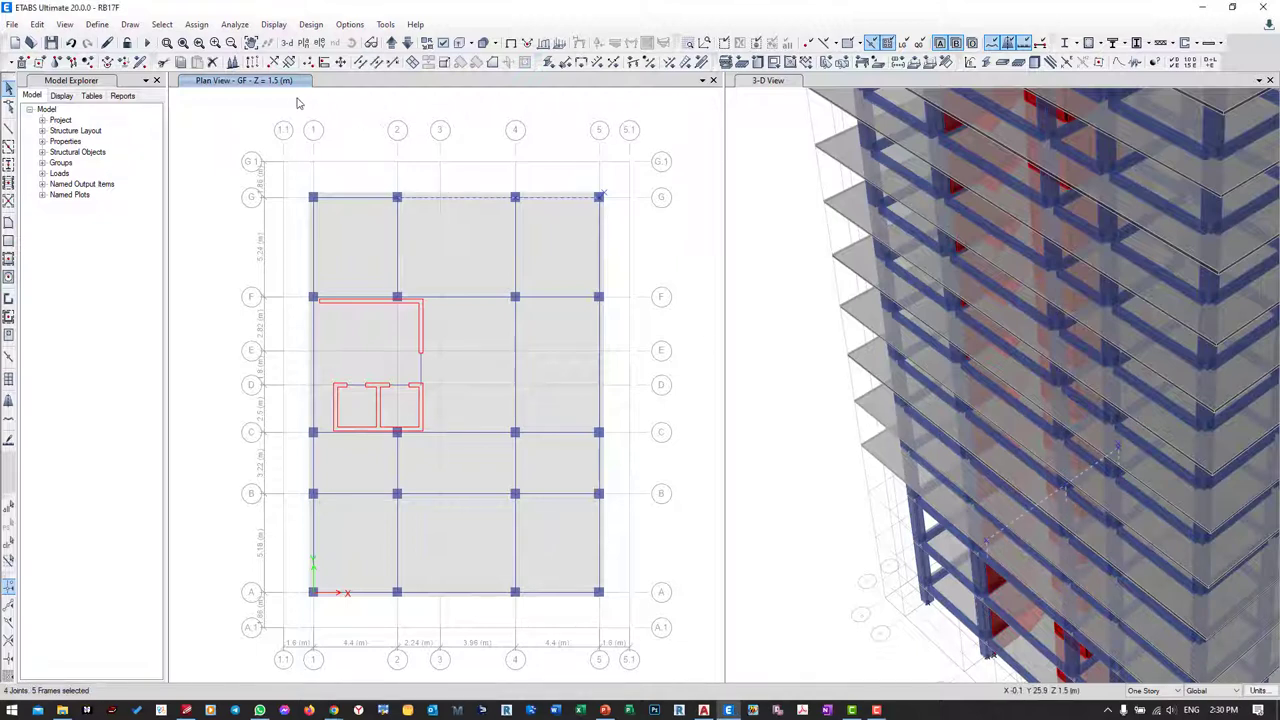
- Switch the plan view to story 3F
click(304, 42)
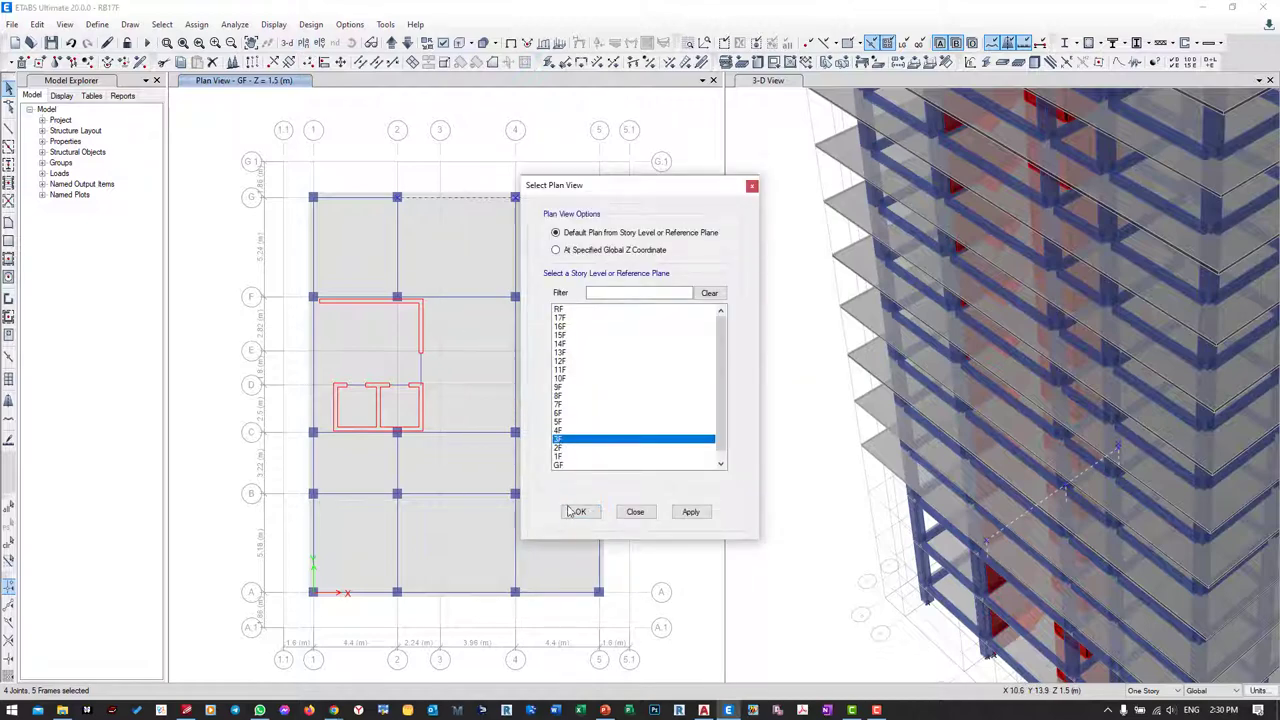
click(578, 512)
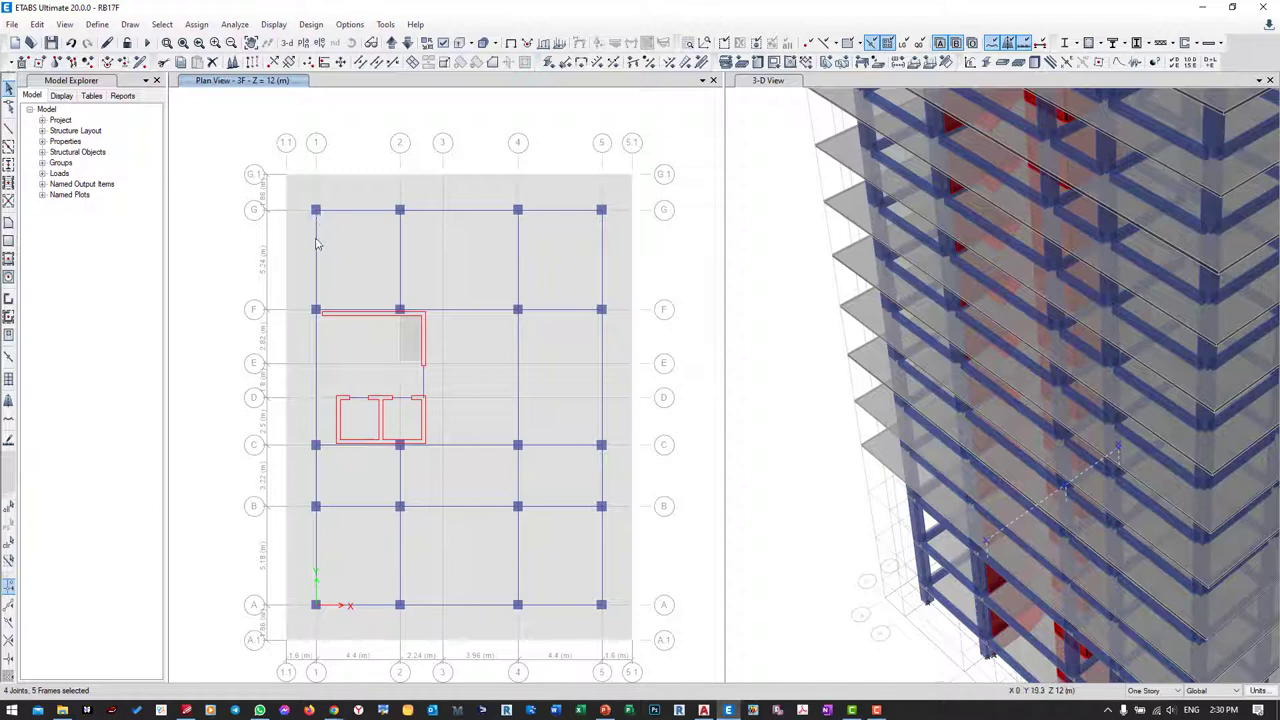
mouse_move(316, 178)
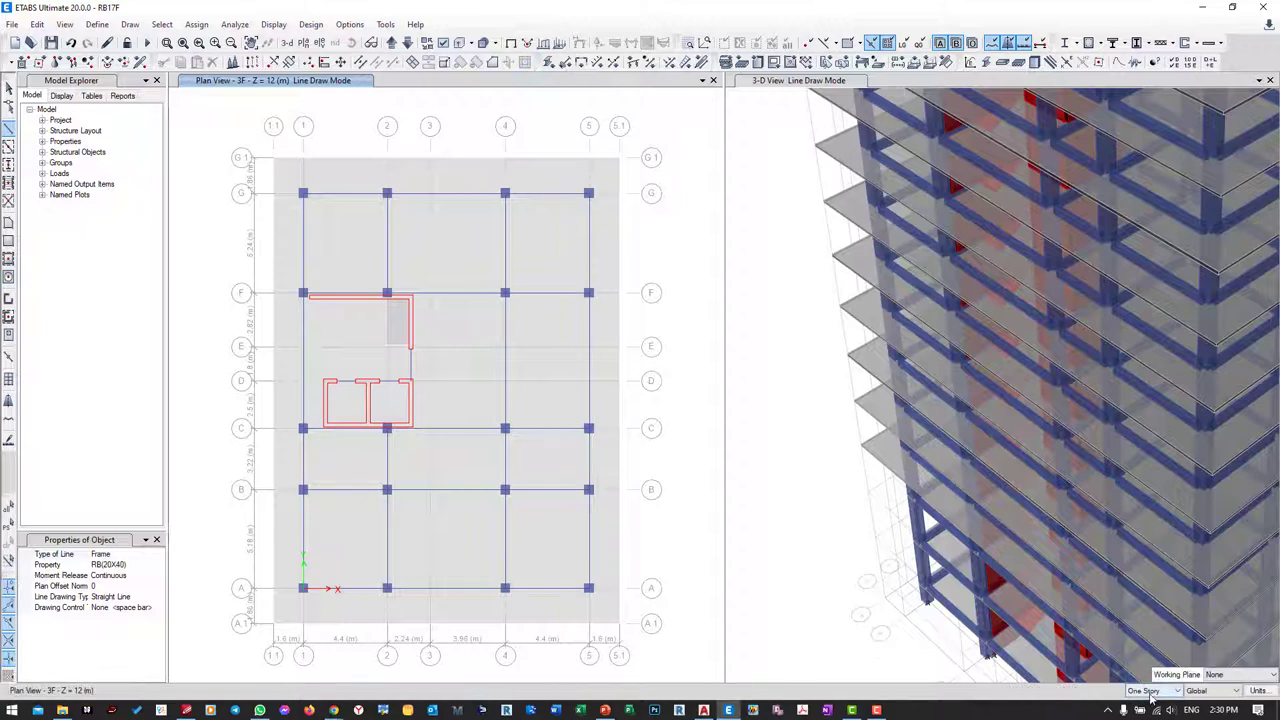
- Zoom the 3D view to fit the whole tower
click(1176, 692)
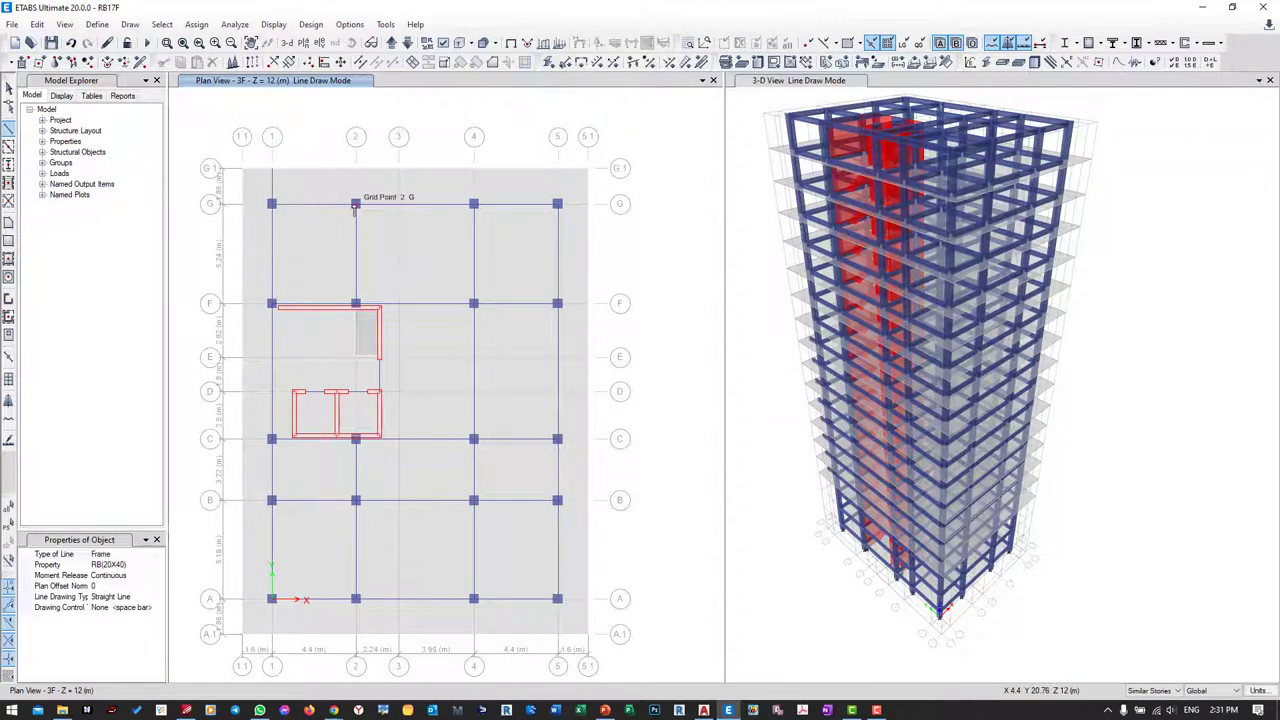
mouse_move(356, 180)
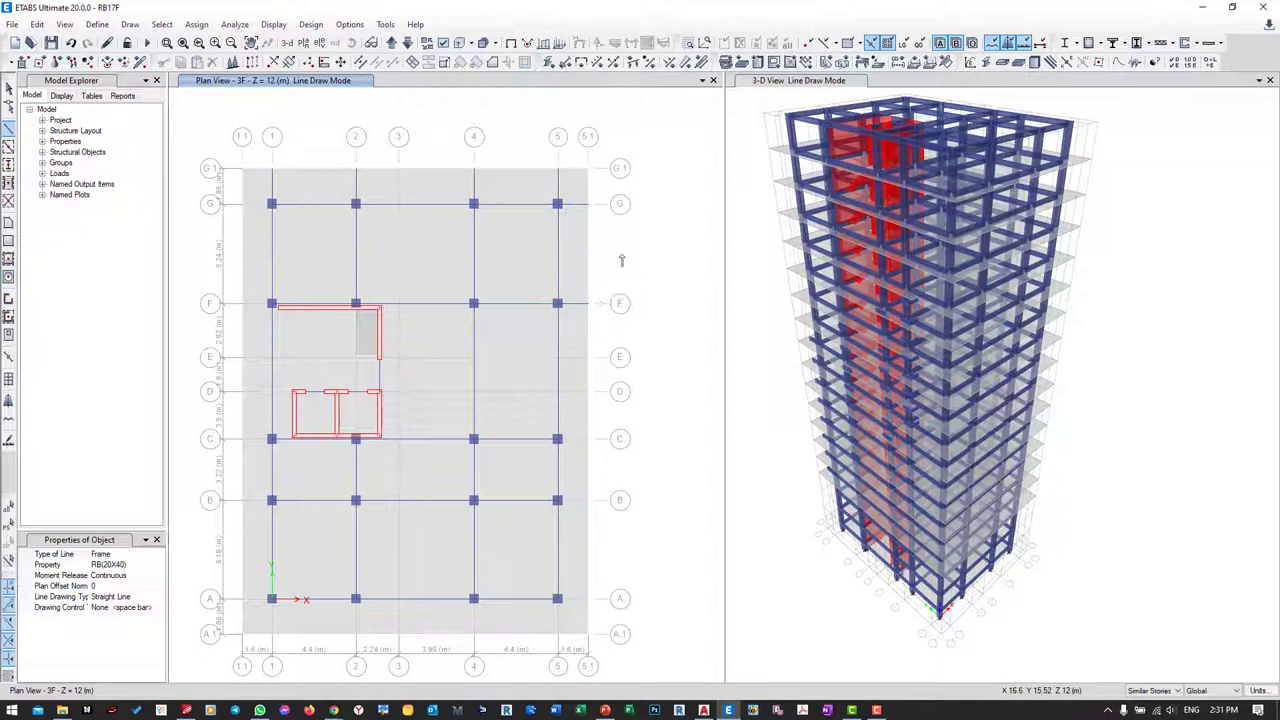
mouse_move(560, 438)
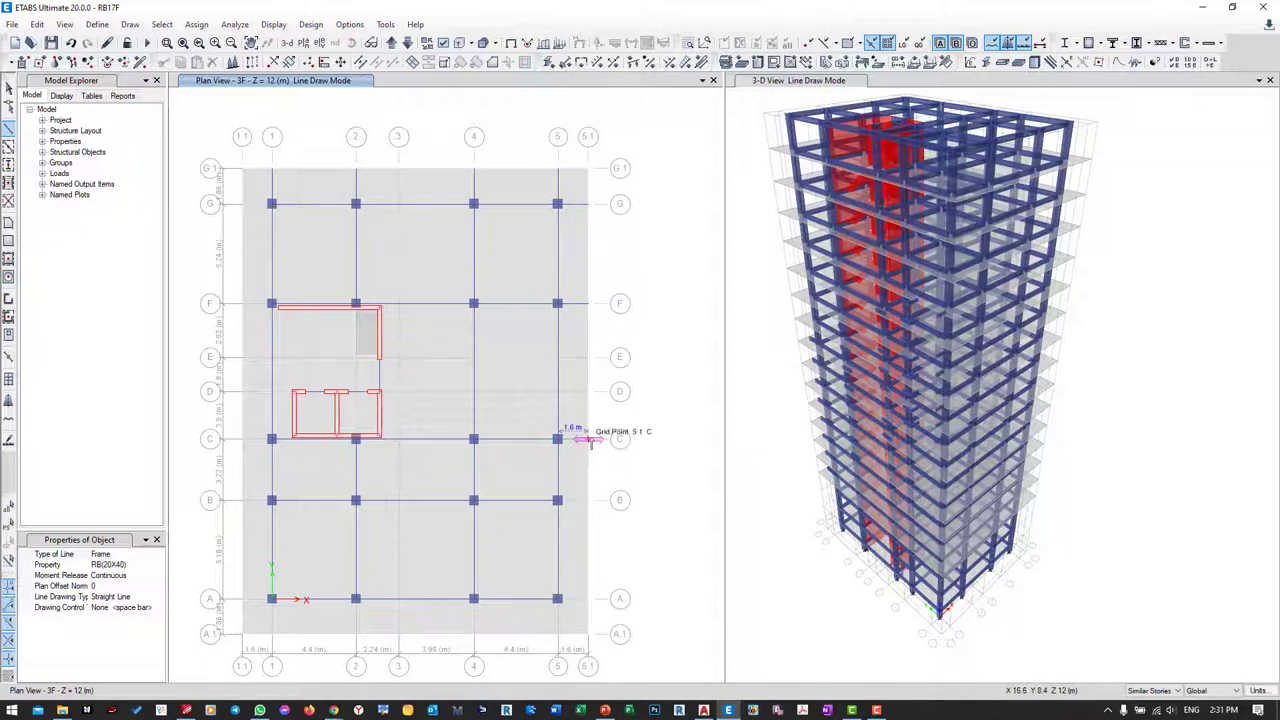
mouse_move(556, 500)
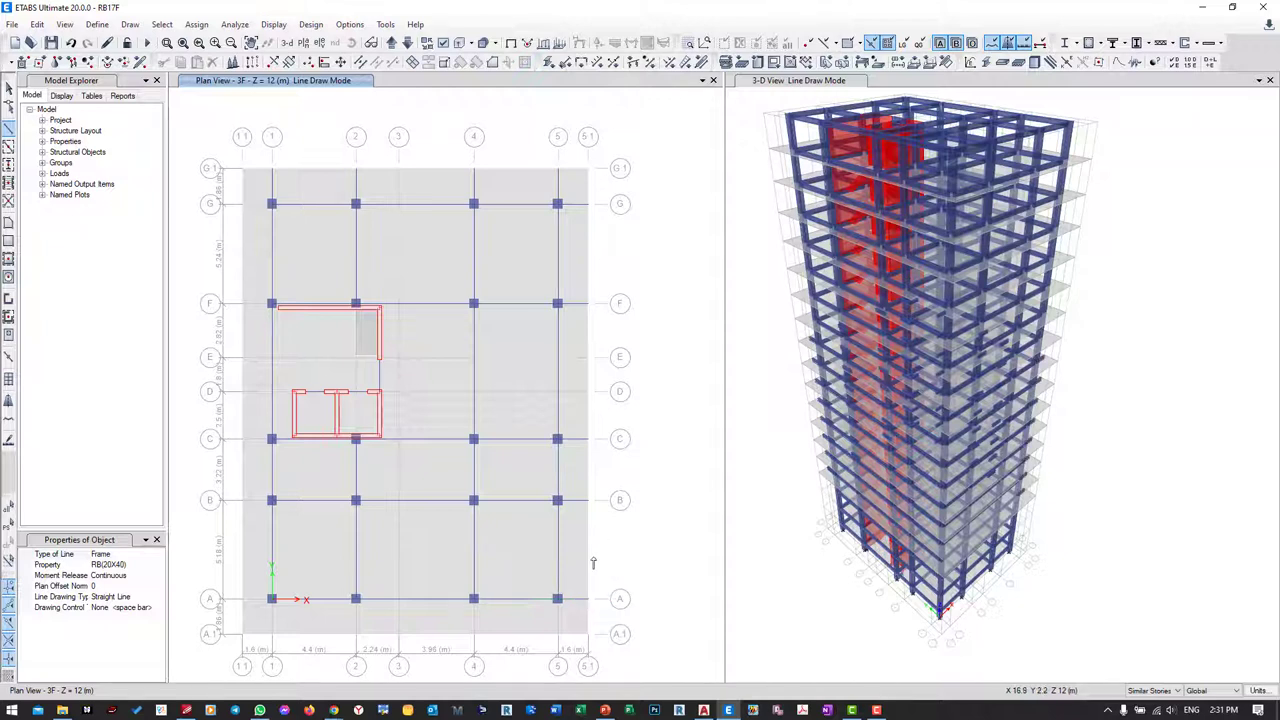
mouse_move(556, 630)
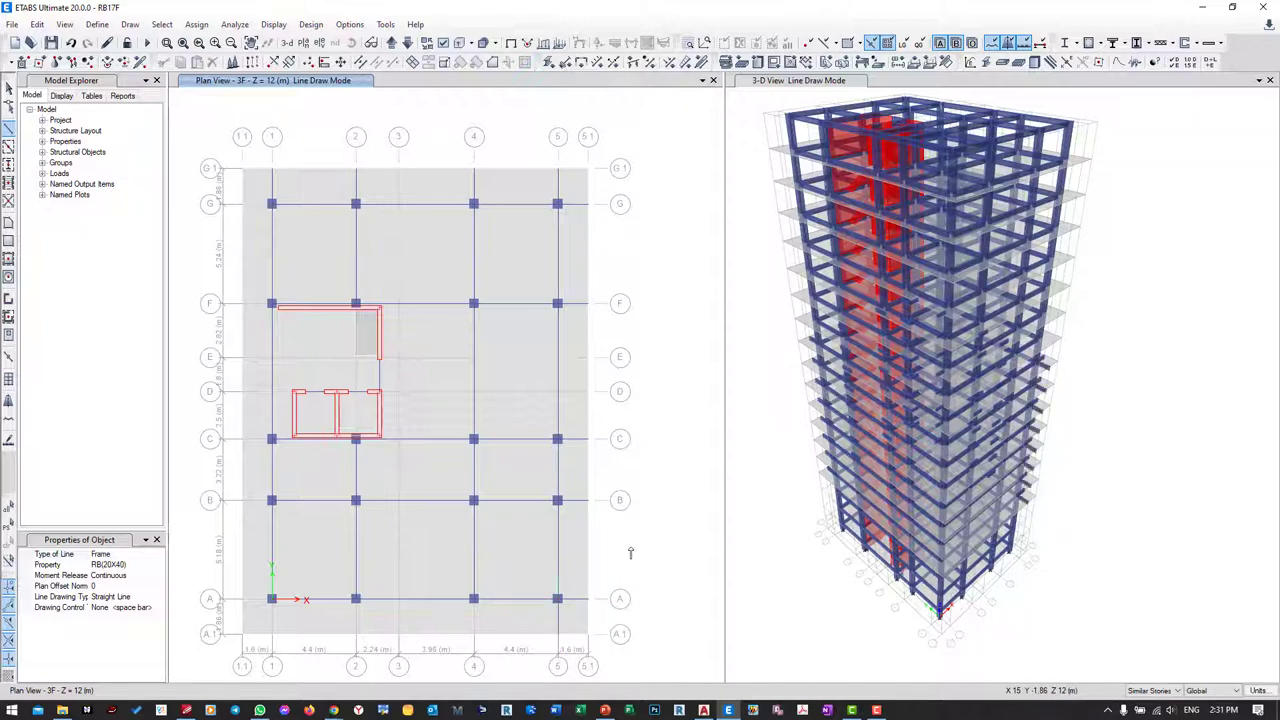
mouse_move(476, 616)
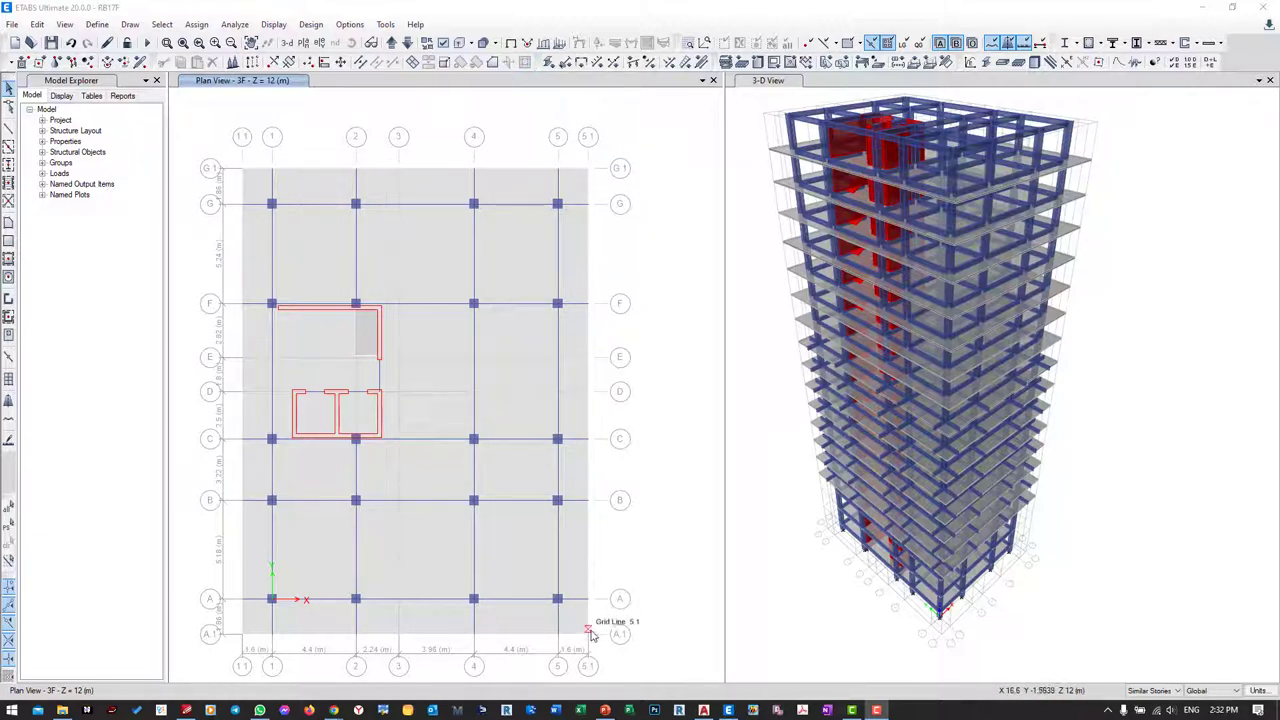
mouse_move(240, 636)
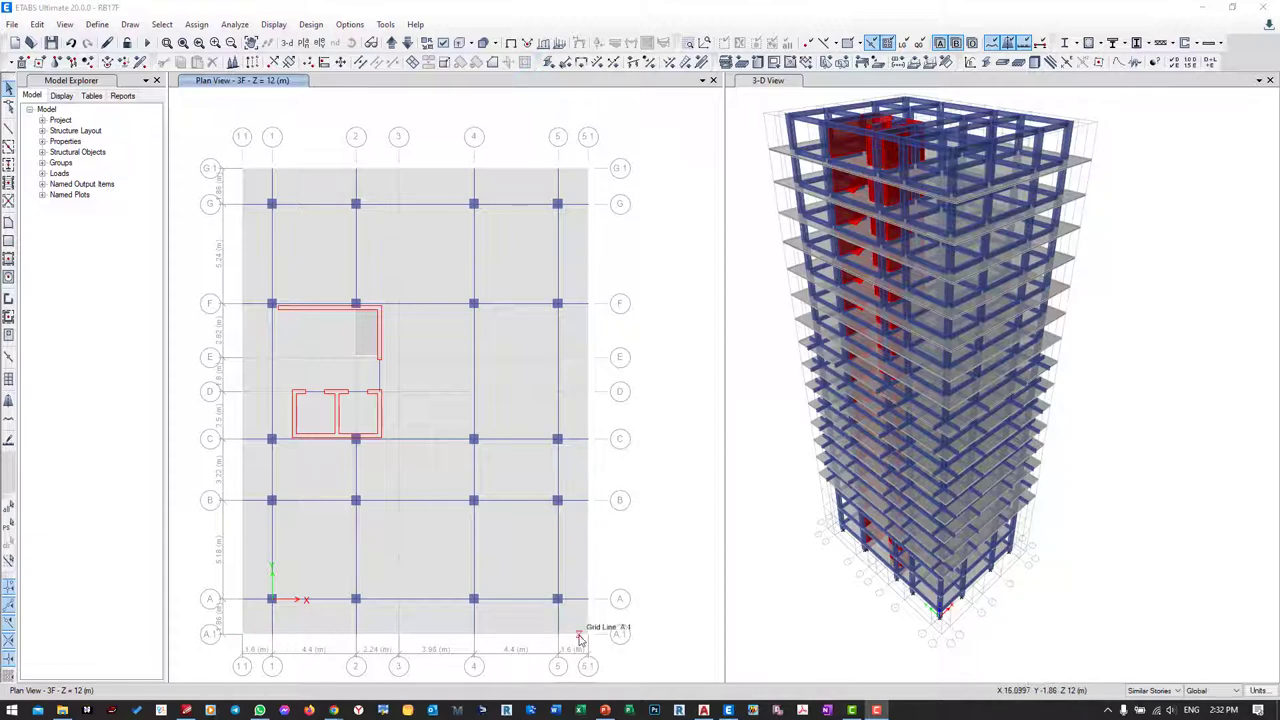
mouse_move(624, 560)
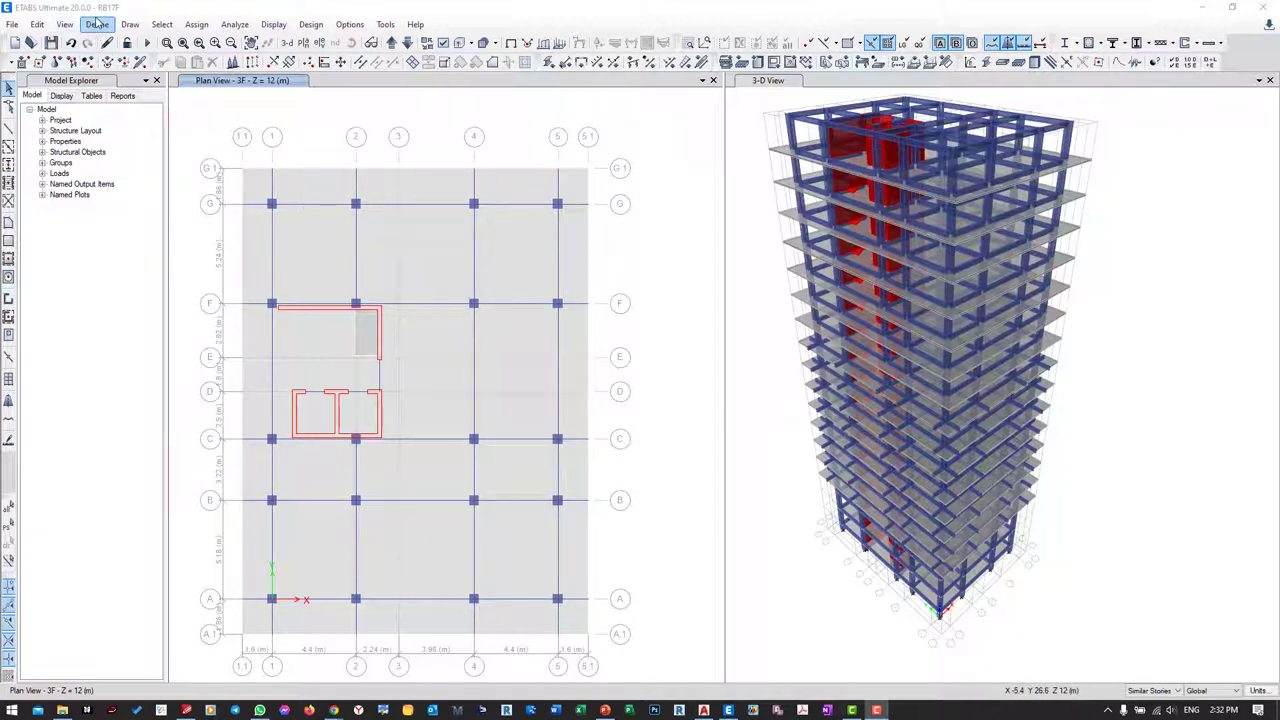
- Copy an existing beam section as RB(15X20) with depth 200 and width 150
click(96, 24)
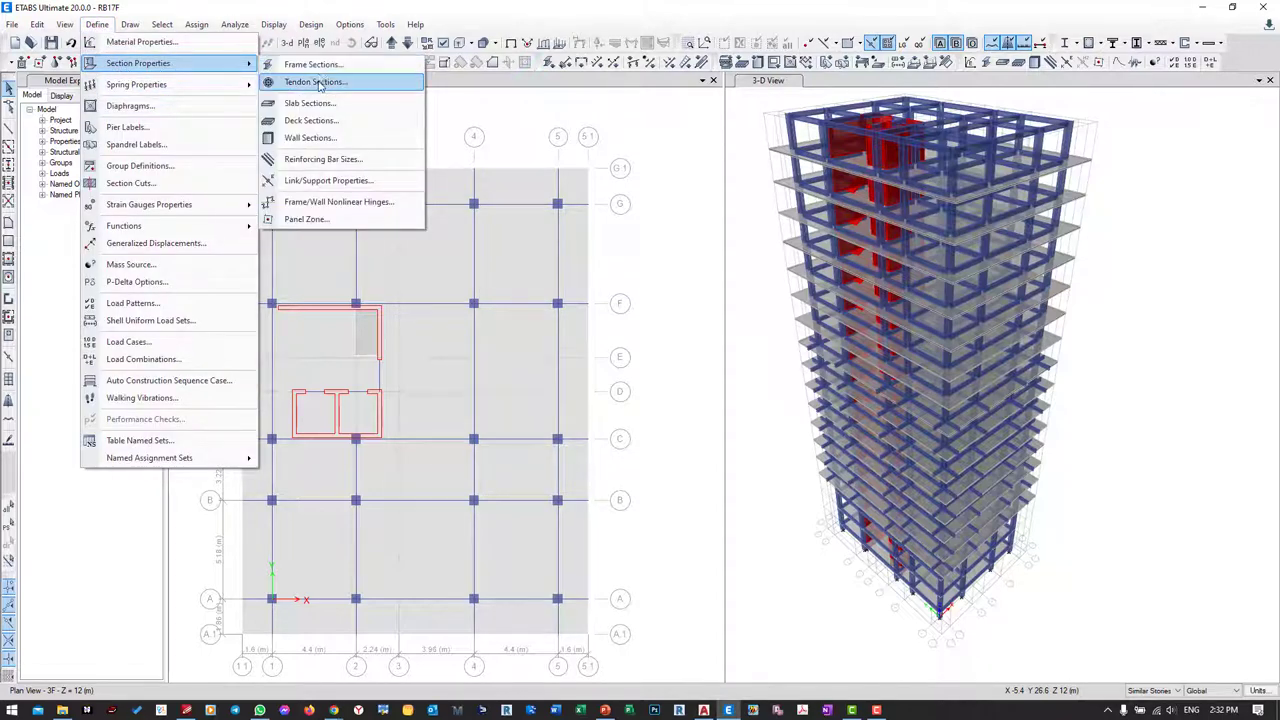
click(312, 64)
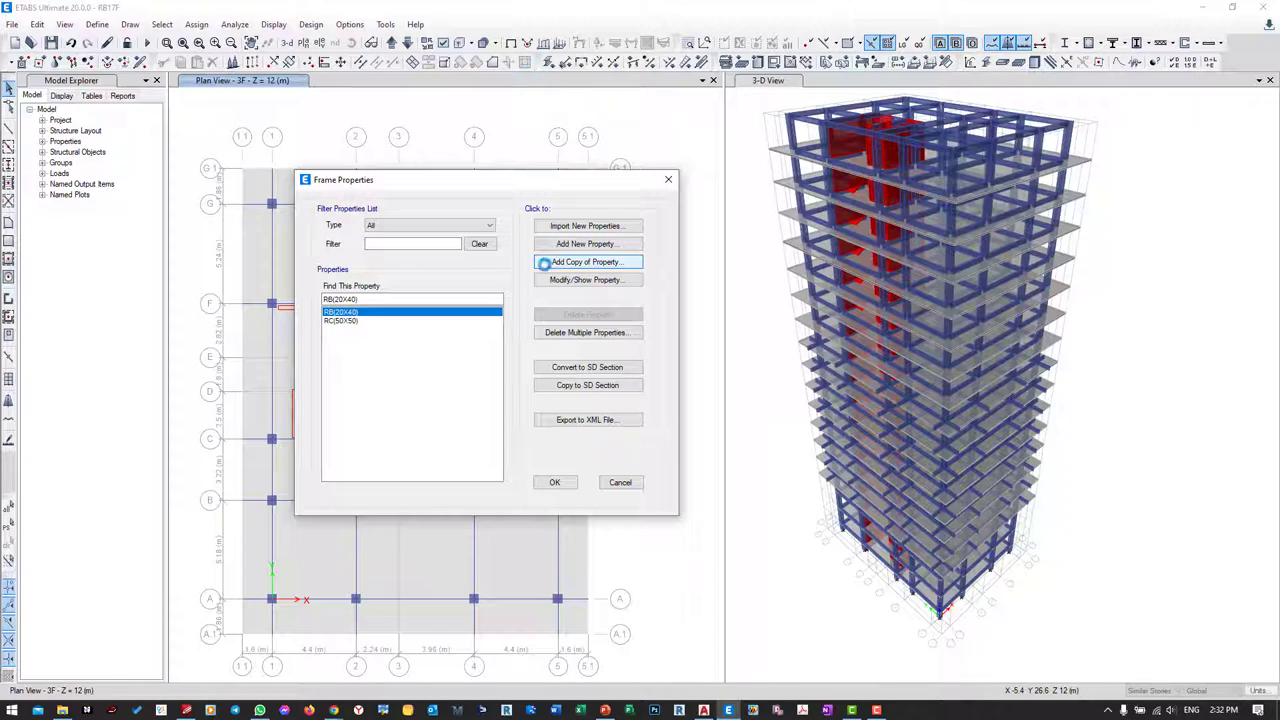
click(588, 260)
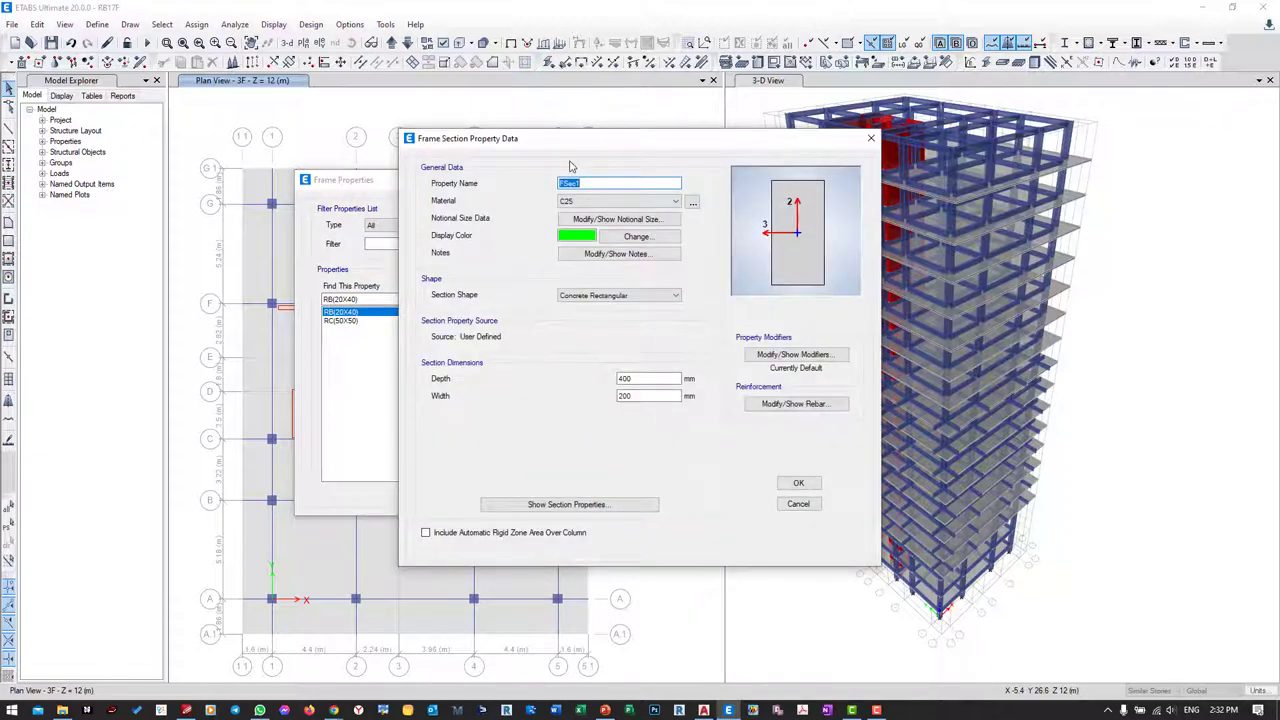
text(RB(15X20)
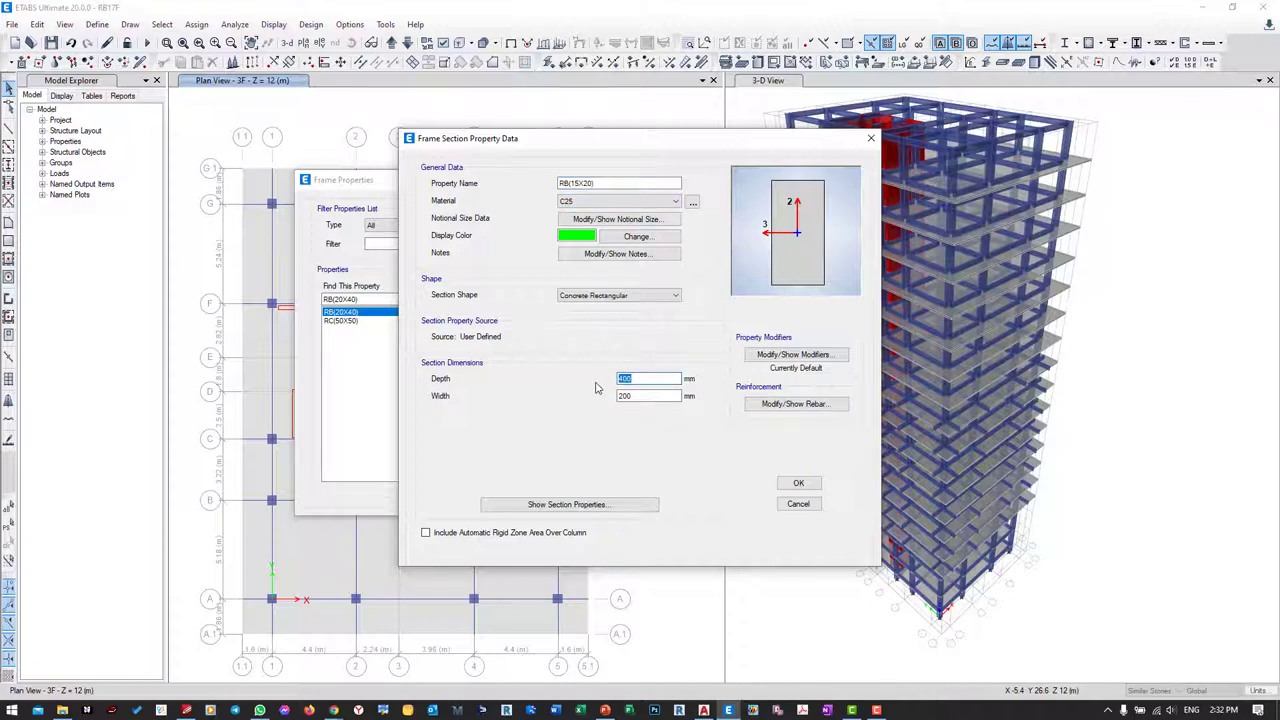
text(200)
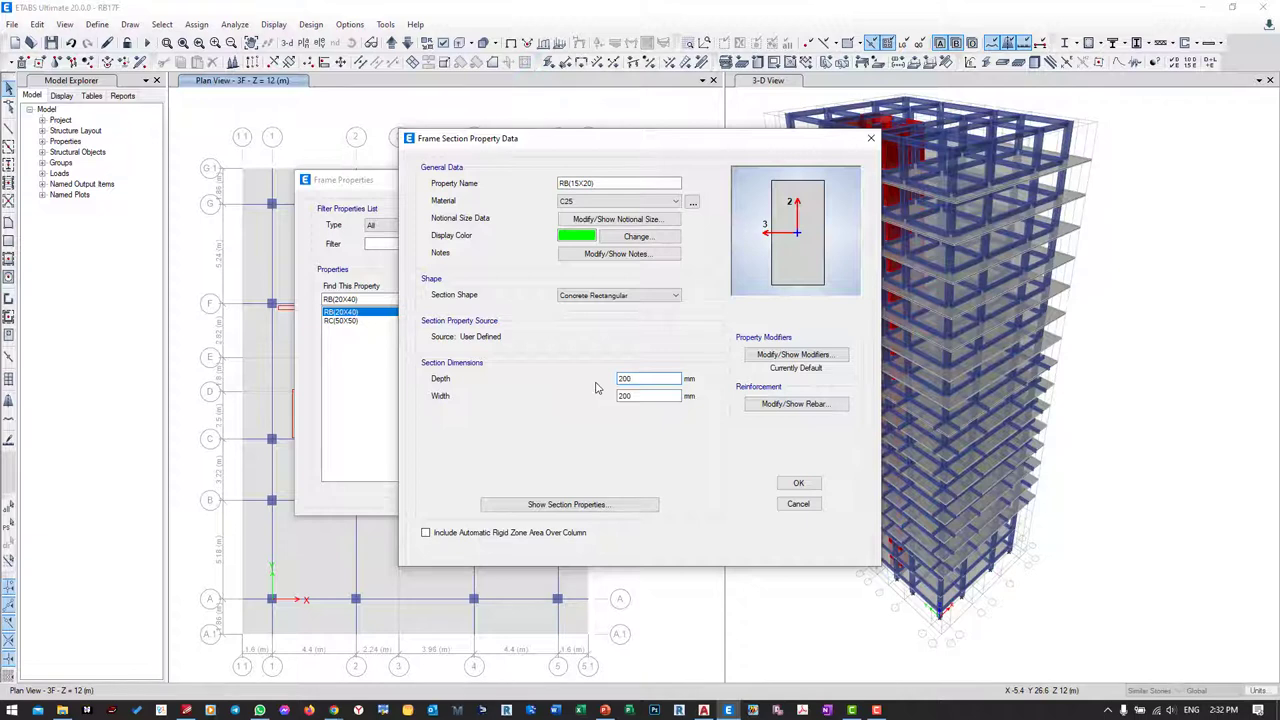
click(648, 396)
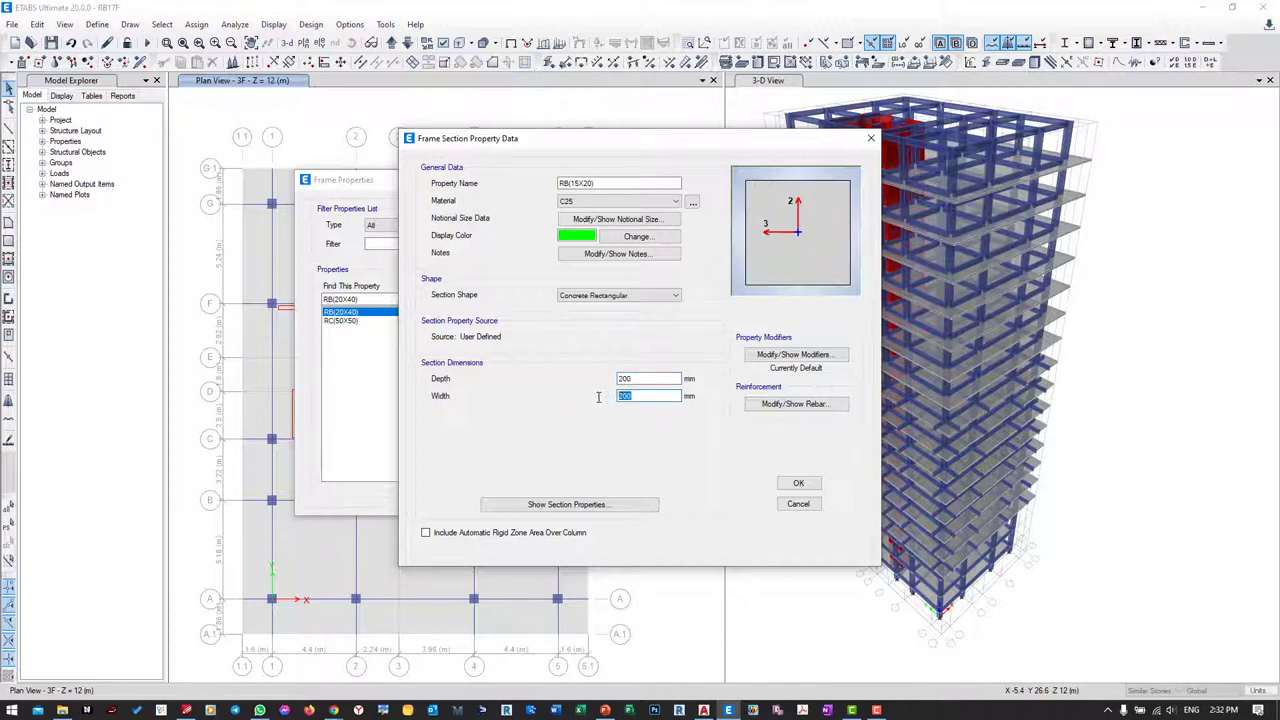
text(150)
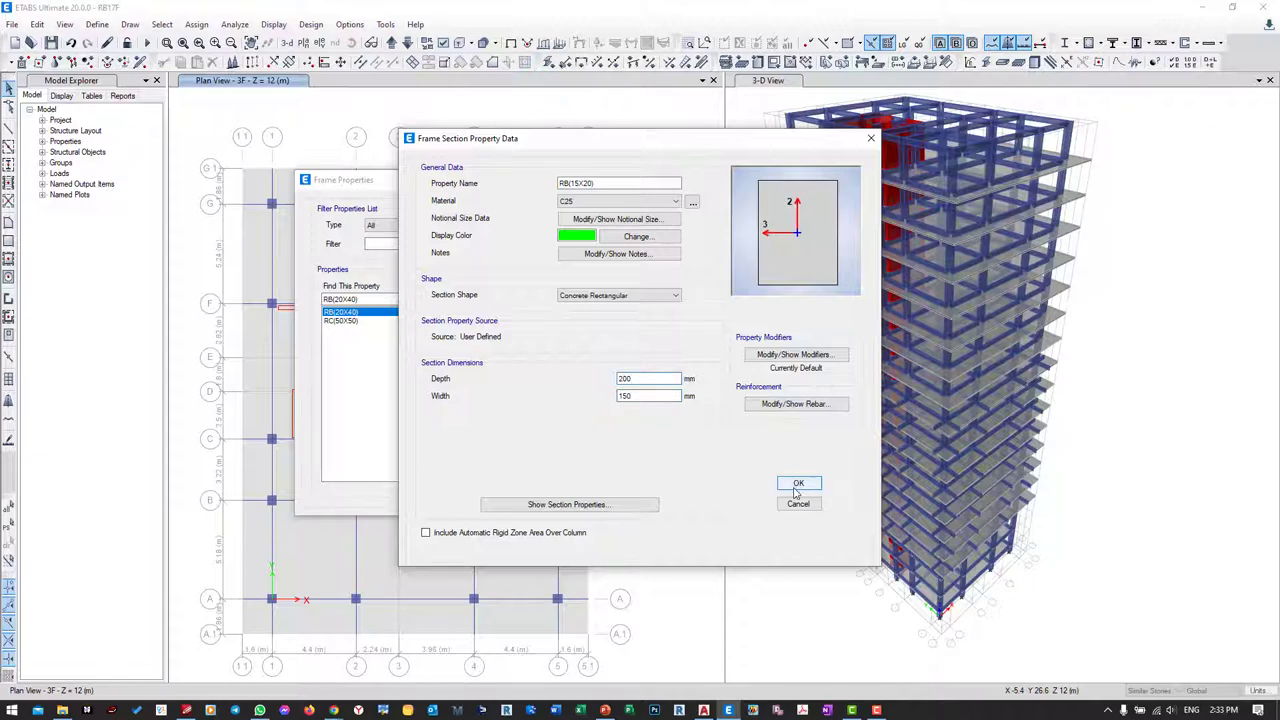
click(798, 482)
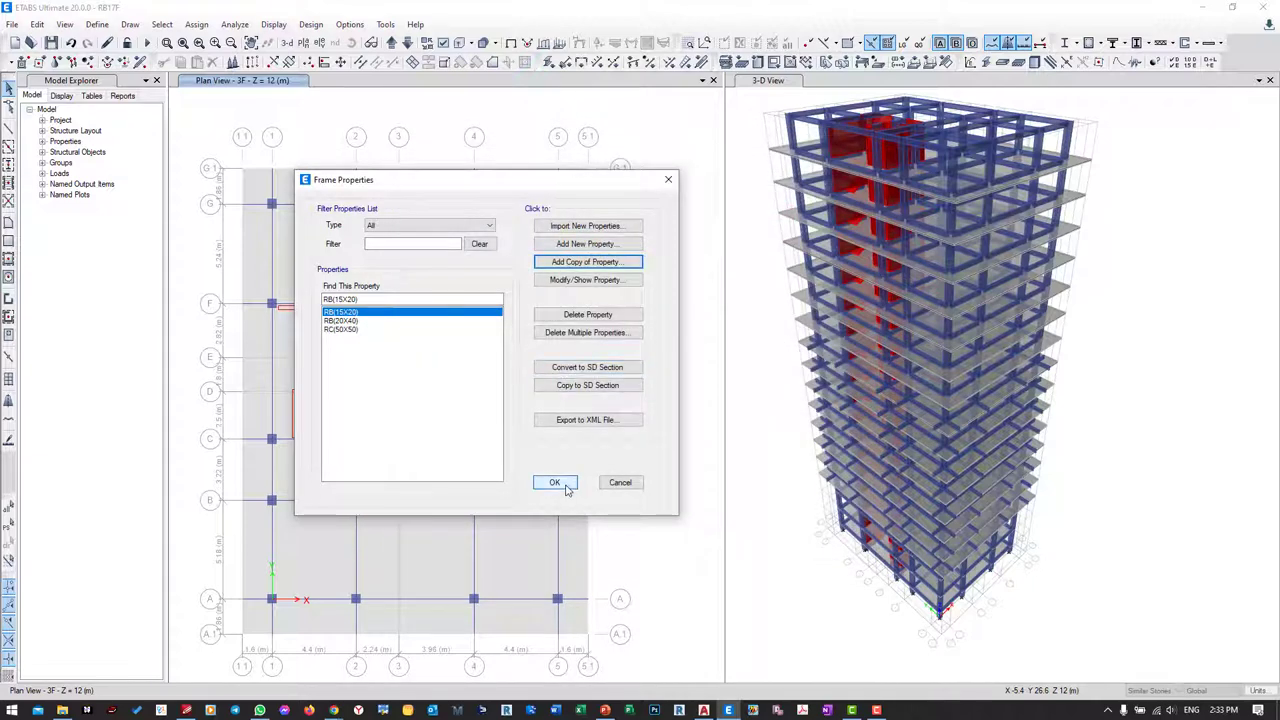
- Close the frame section list and window-select the beams on 3F and similar stories
click(554, 482)
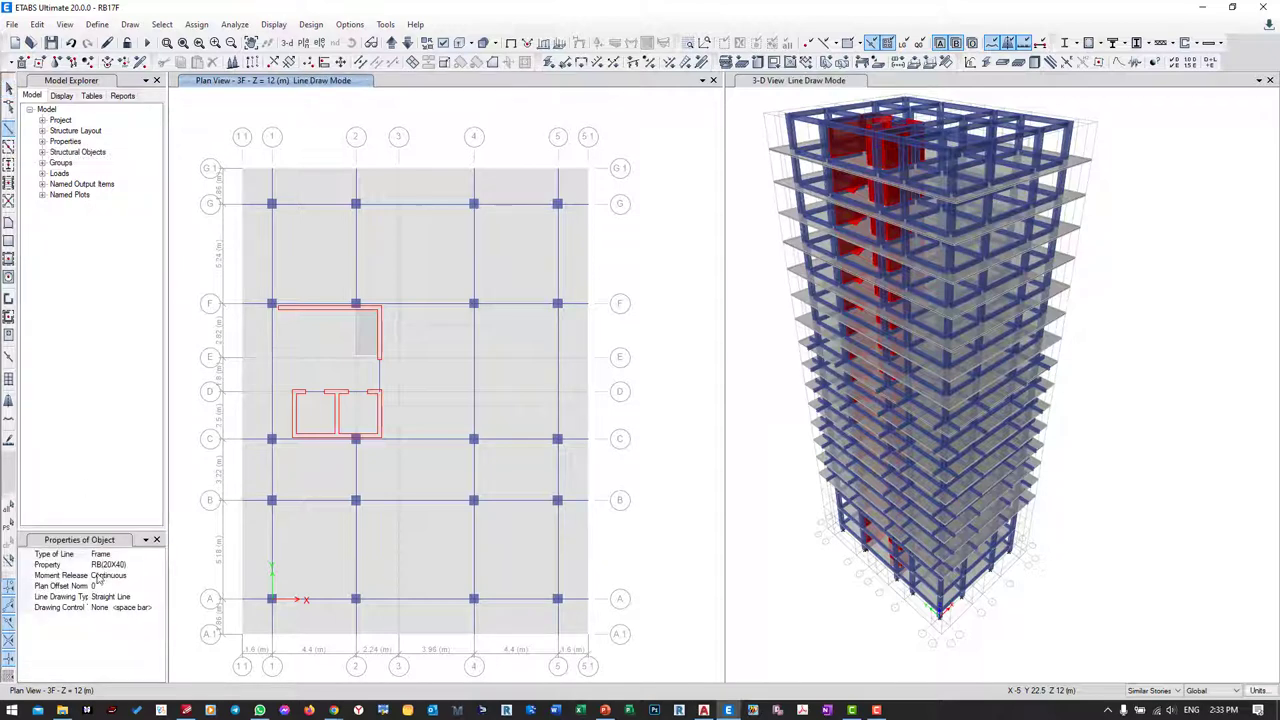
click(158, 564)
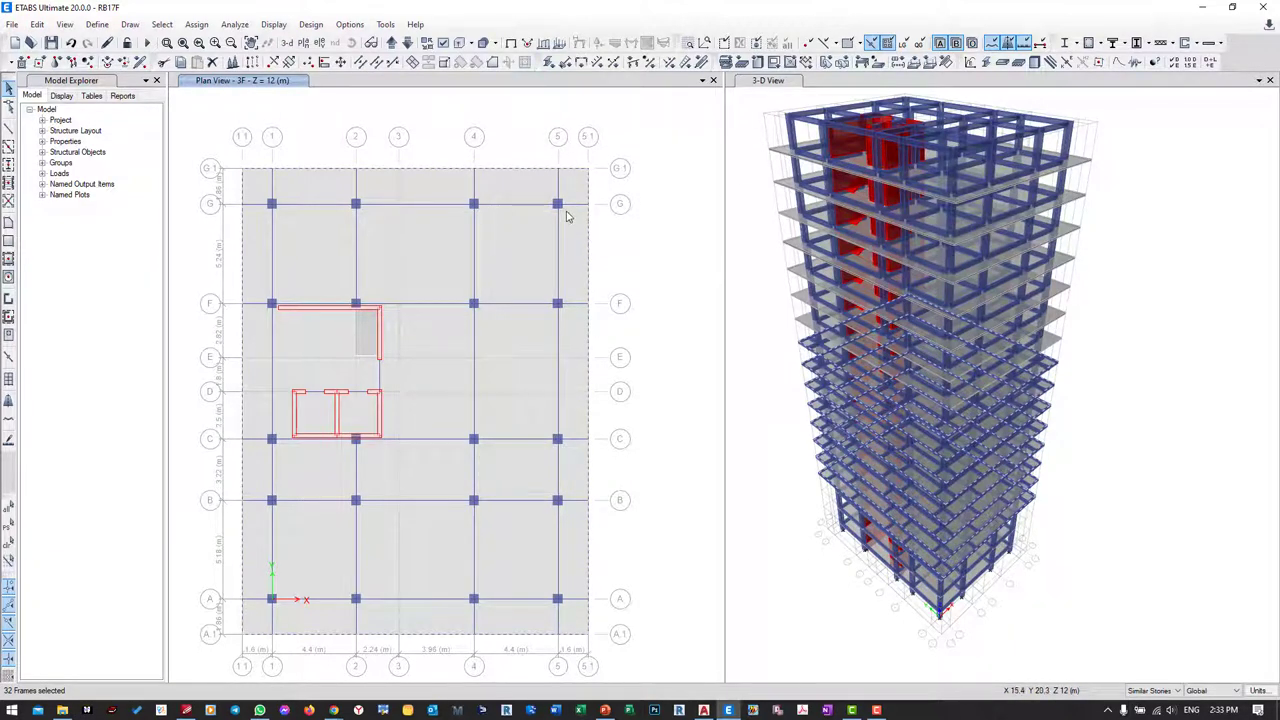
click(580, 440)
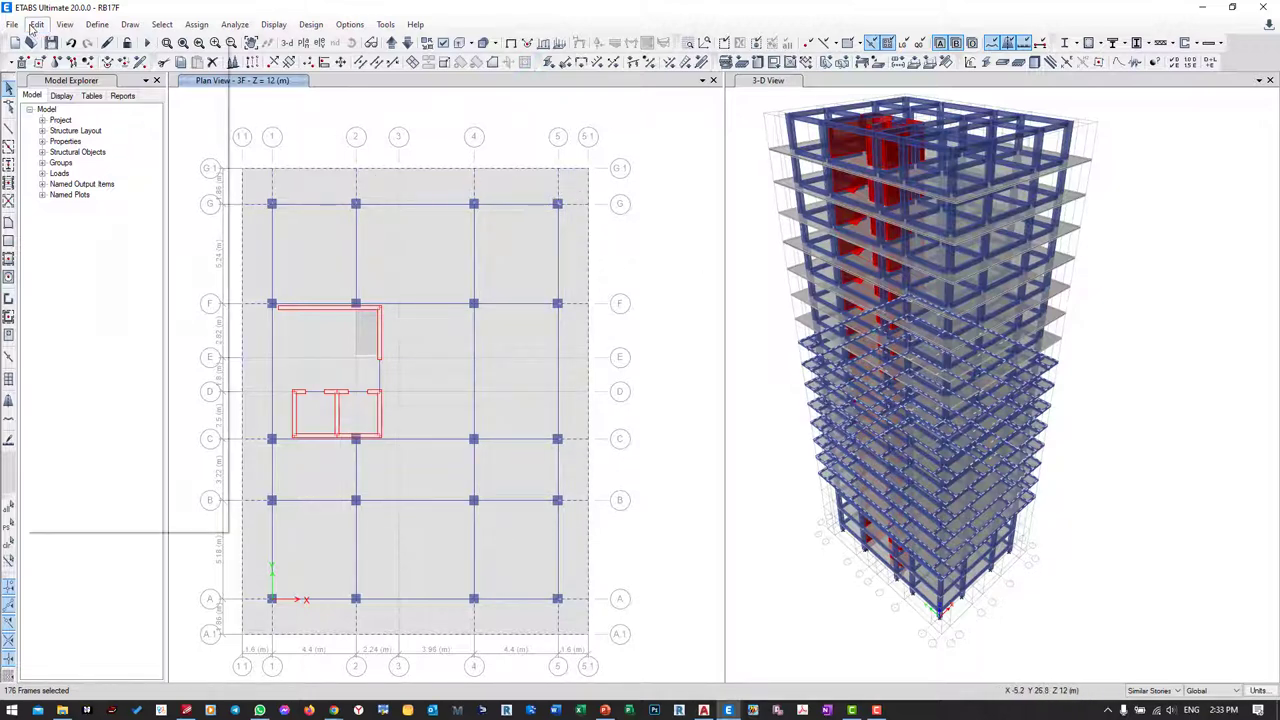
- Divide the selected frames, breaking them at intersections with selected frames and joints
click(36, 24)
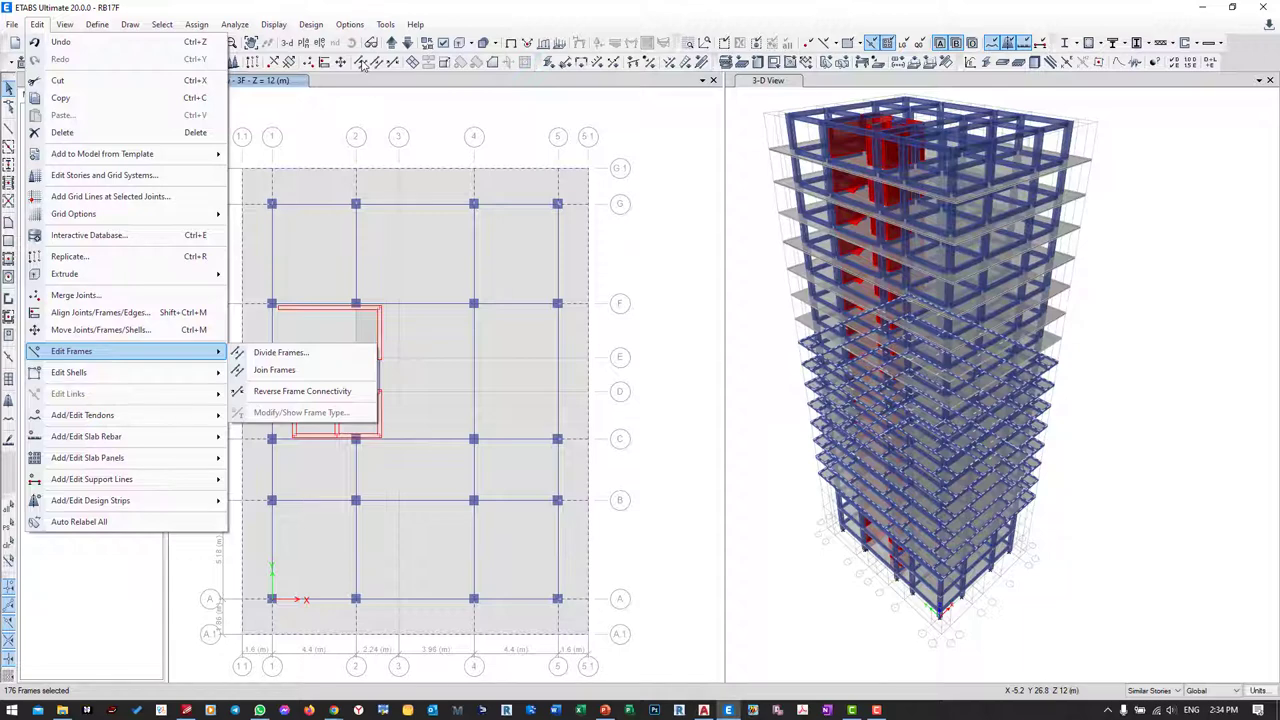
click(280, 352)
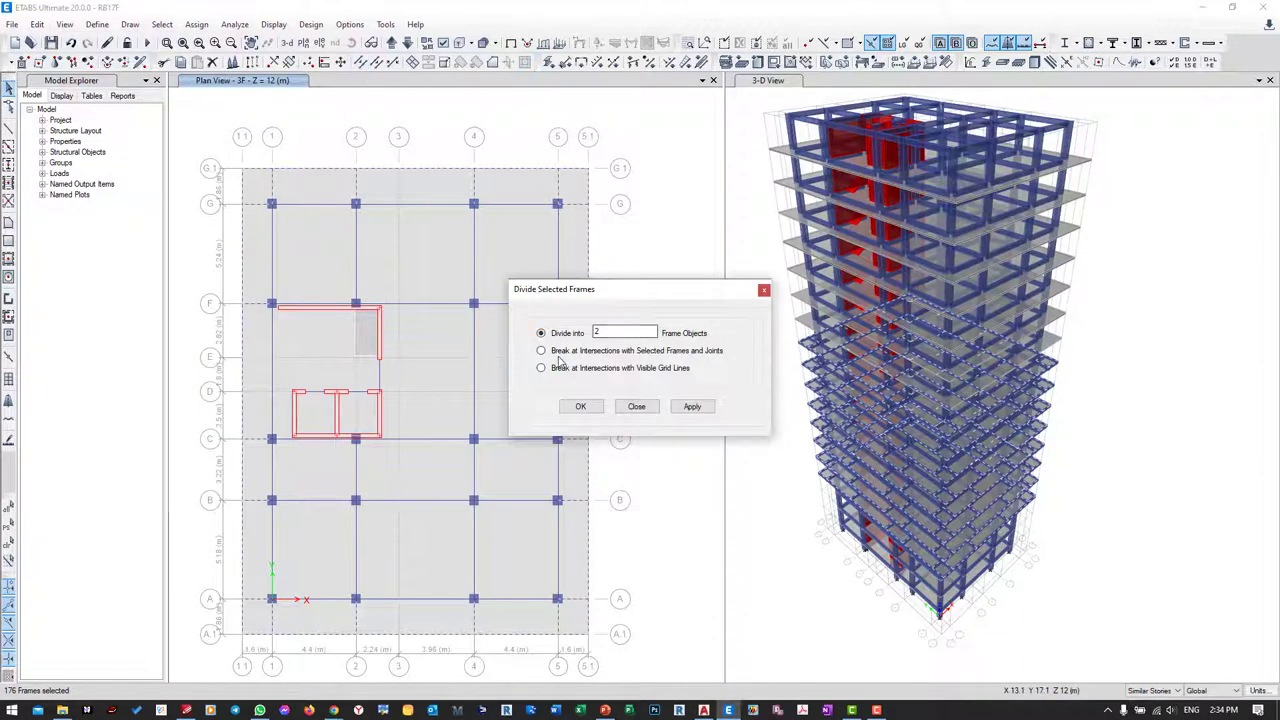
click(540, 350)
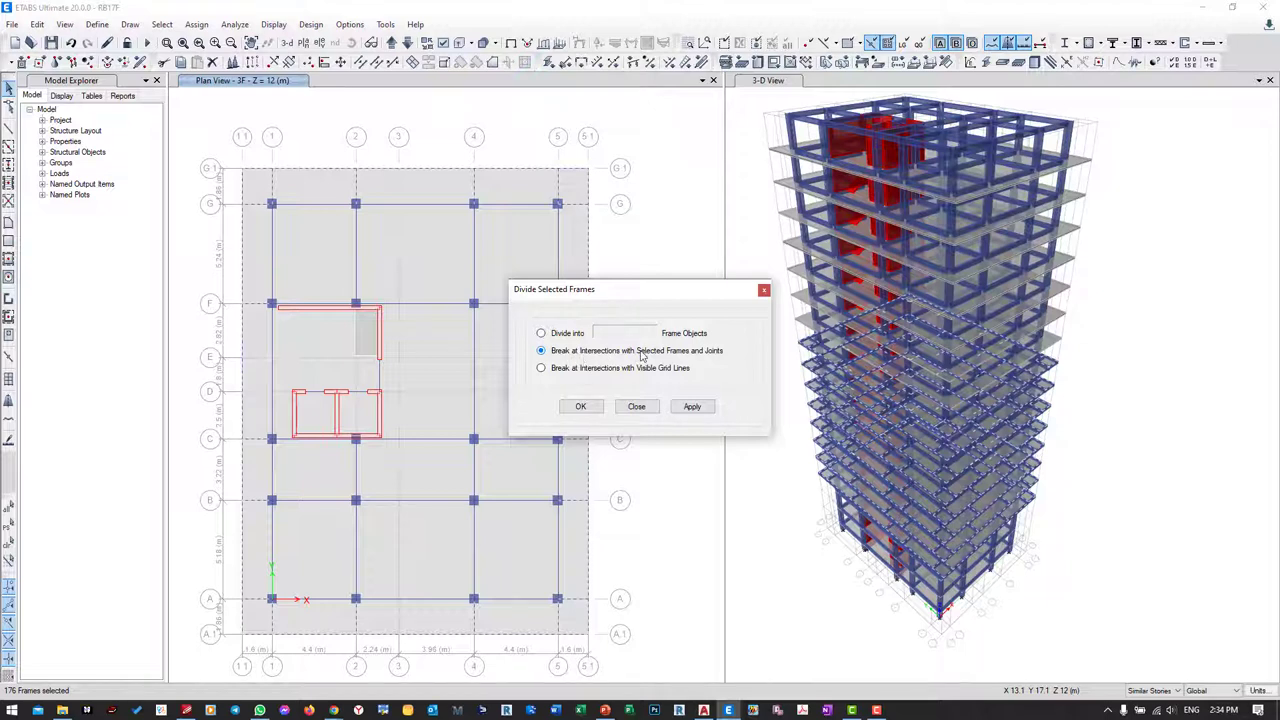
mouse_move(682, 356)
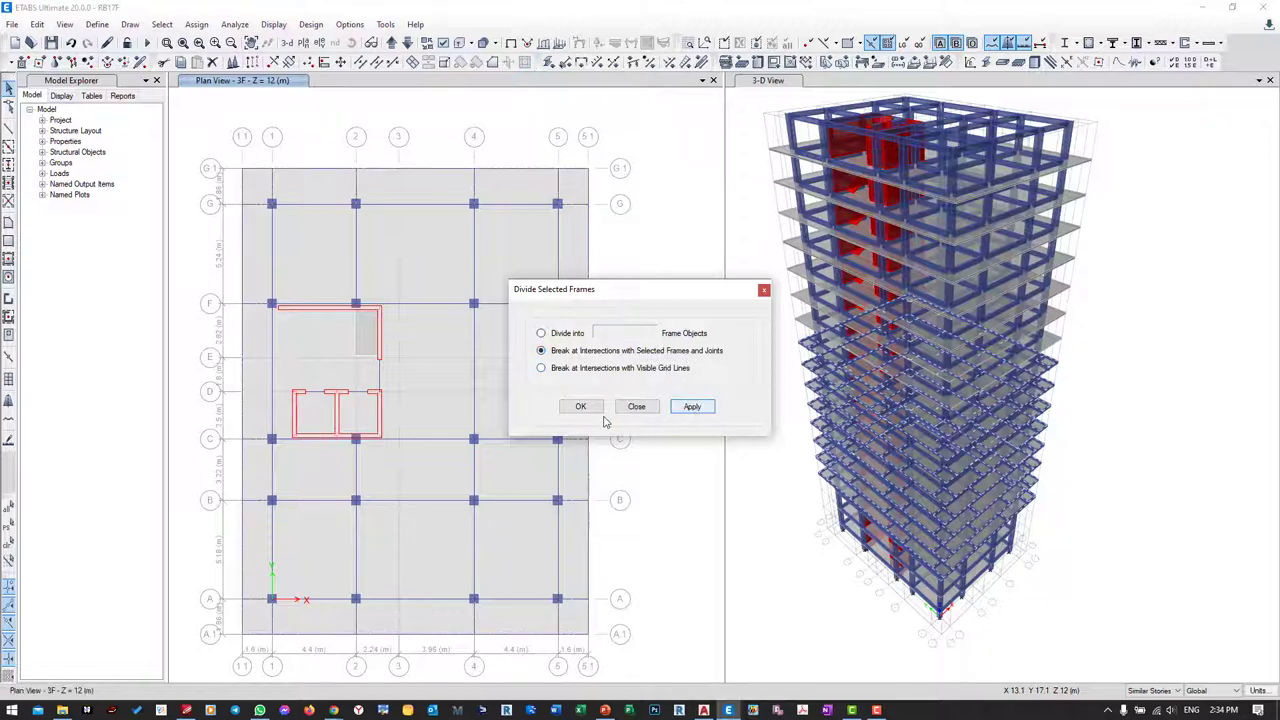
click(580, 406)
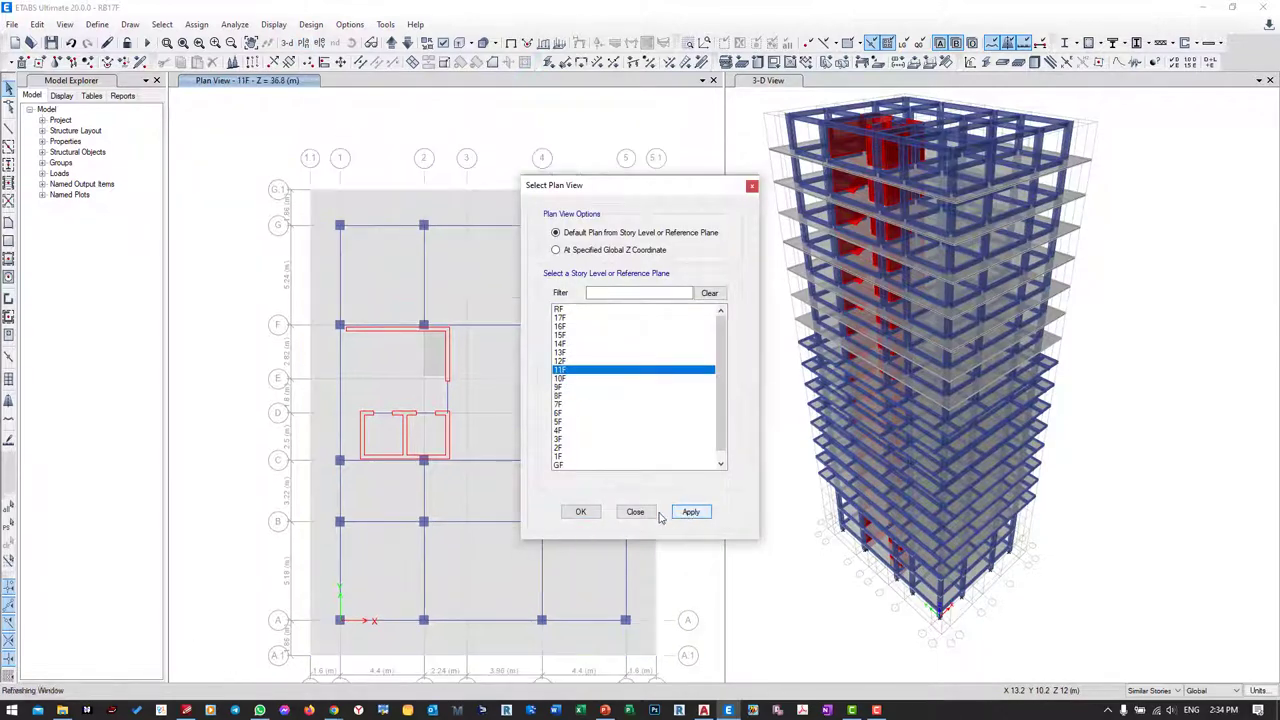
- Switch the plan to story 11F and choose the beam section for new lines
click(636, 512)
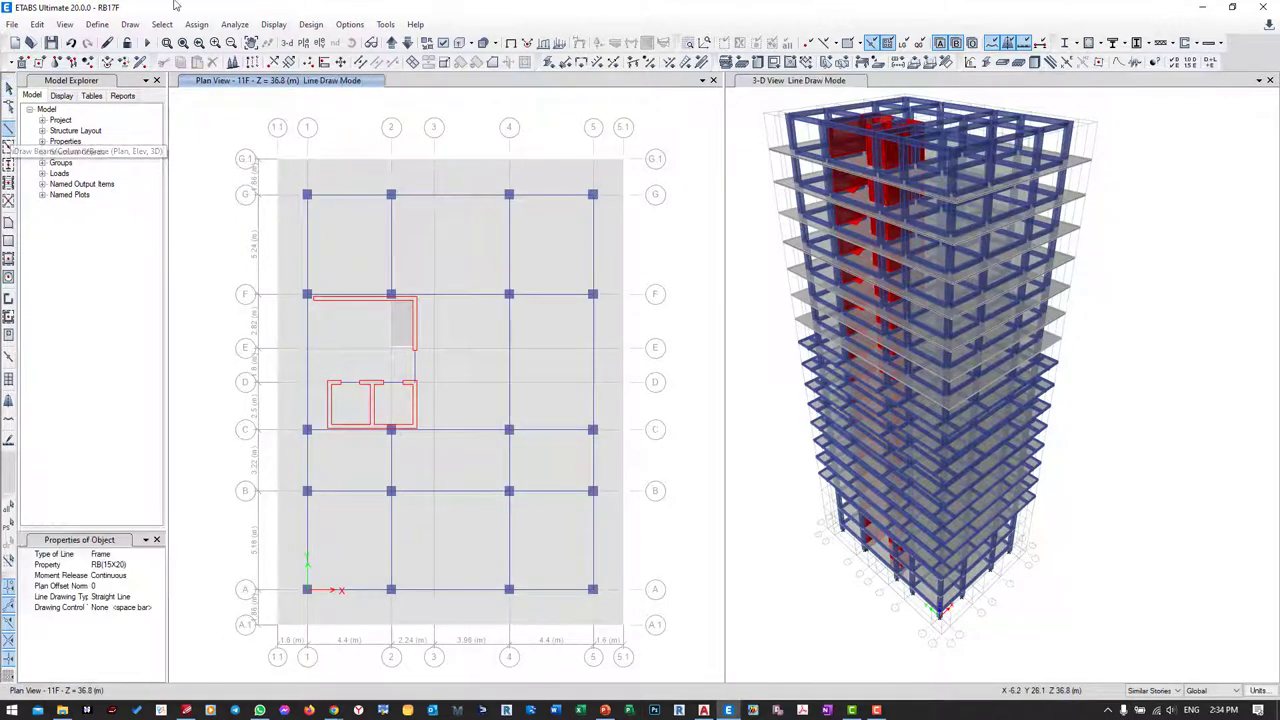
click(158, 564)
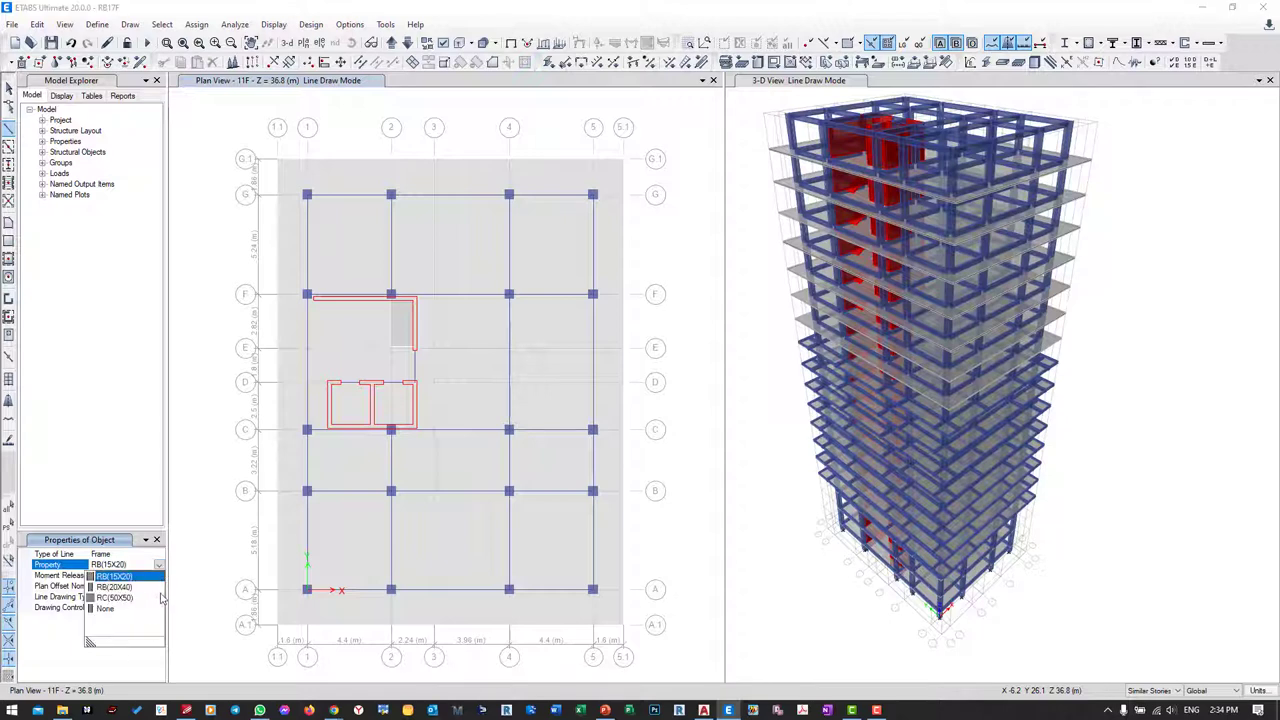
click(112, 586)
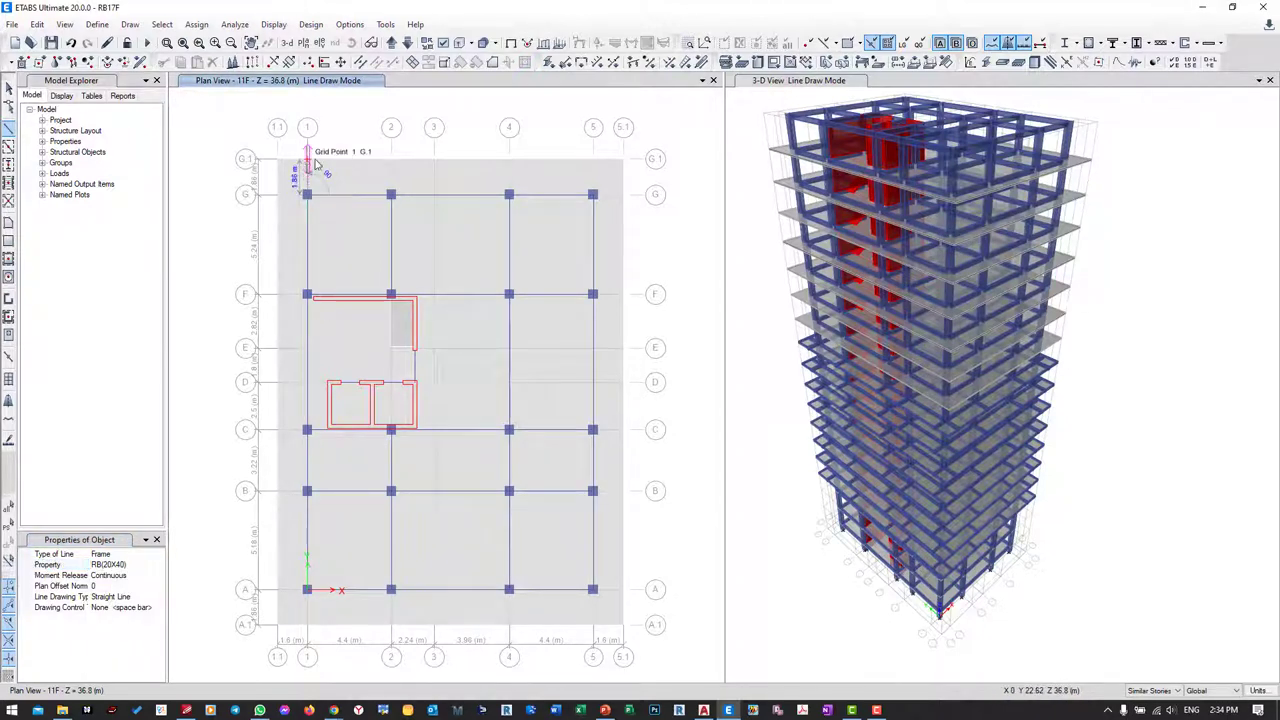
mouse_move(390, 196)
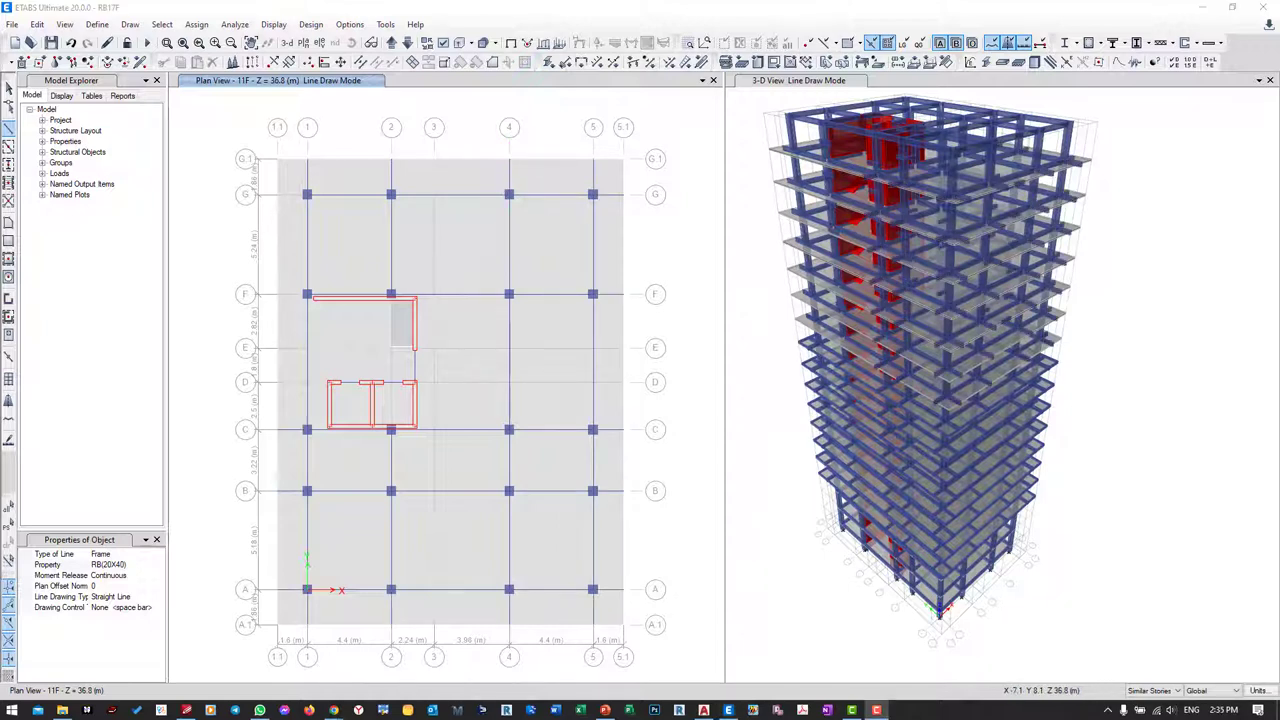
mouse_move(308, 294)
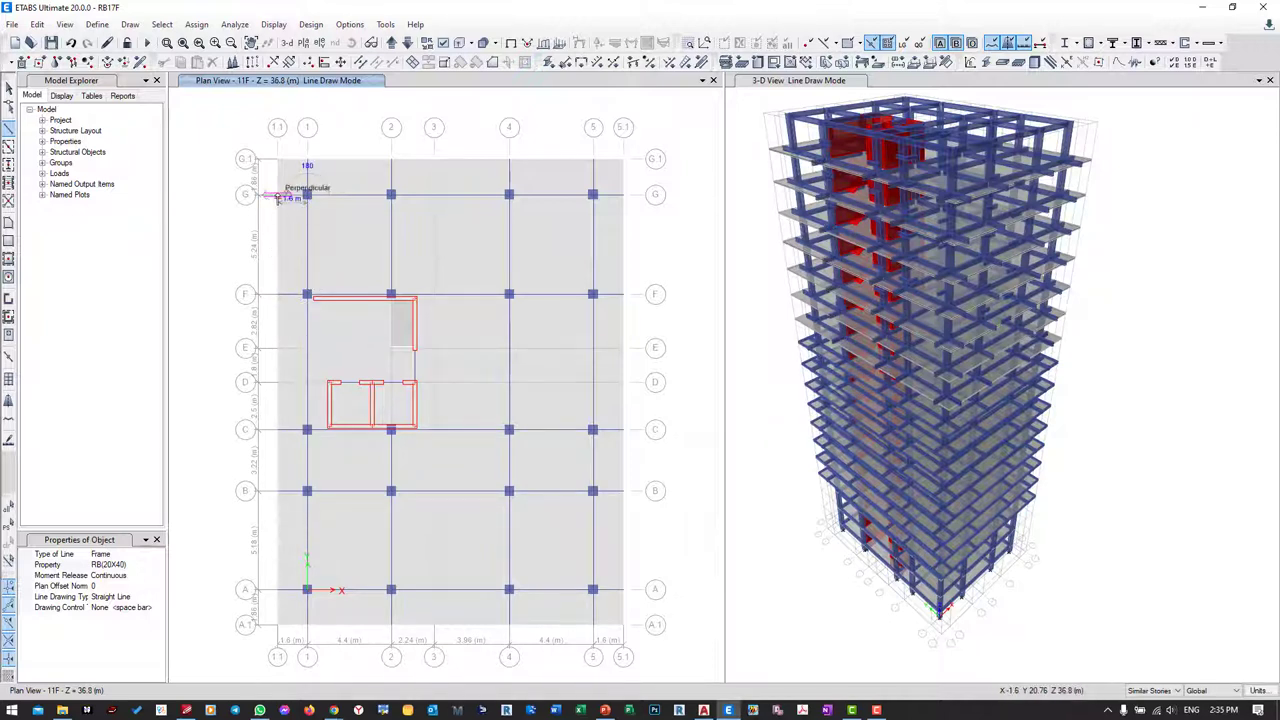
mouse_move(430, 182)
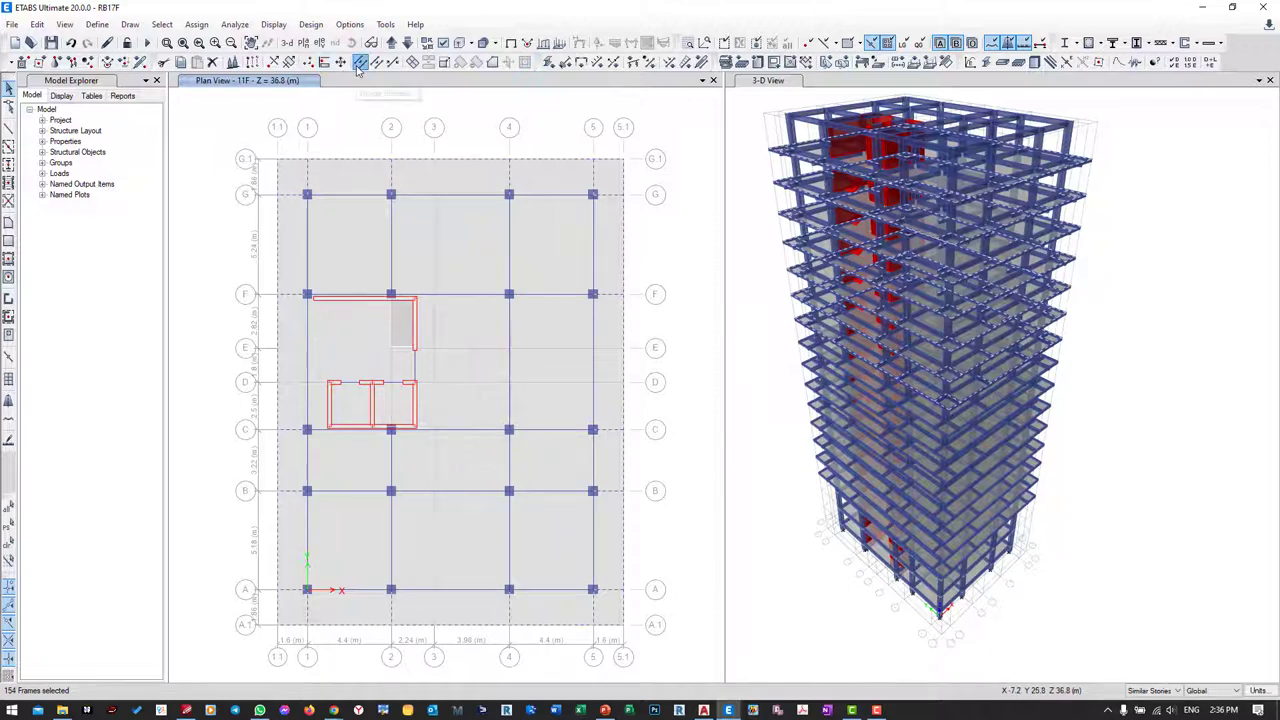
- Divide all selected frames at their intersections with other frames and joints
click(360, 62)
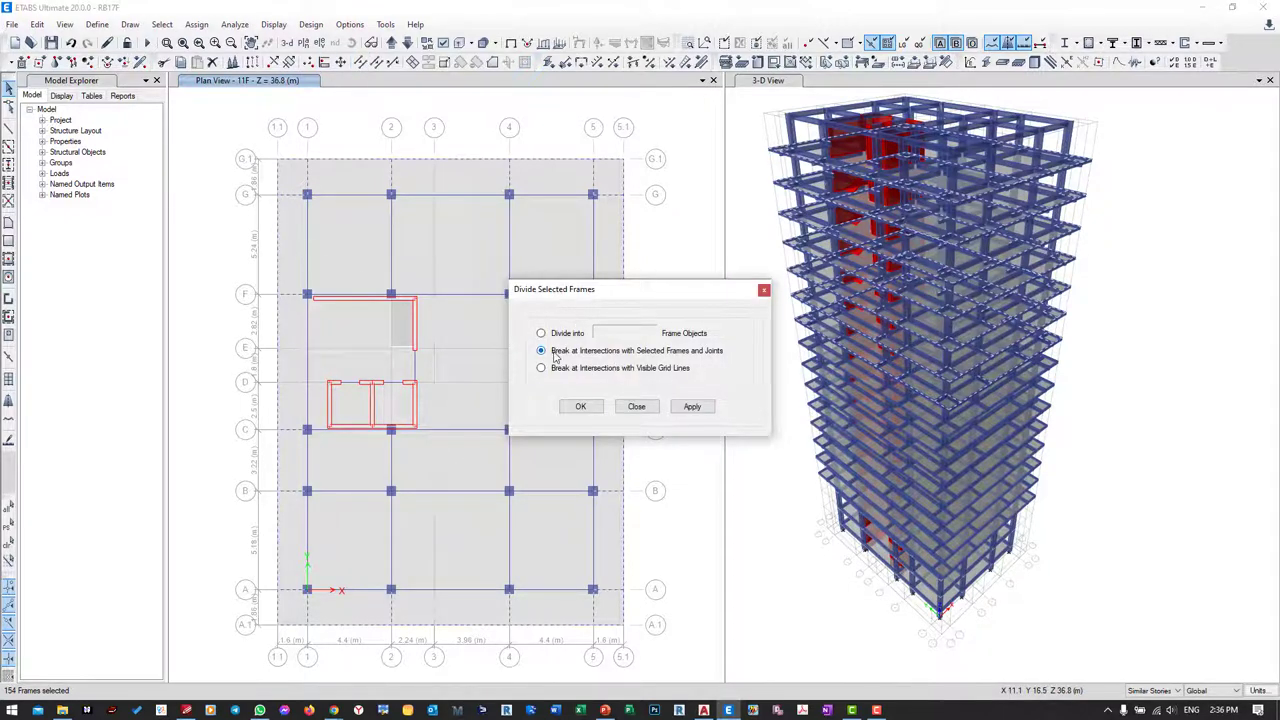
click(692, 406)
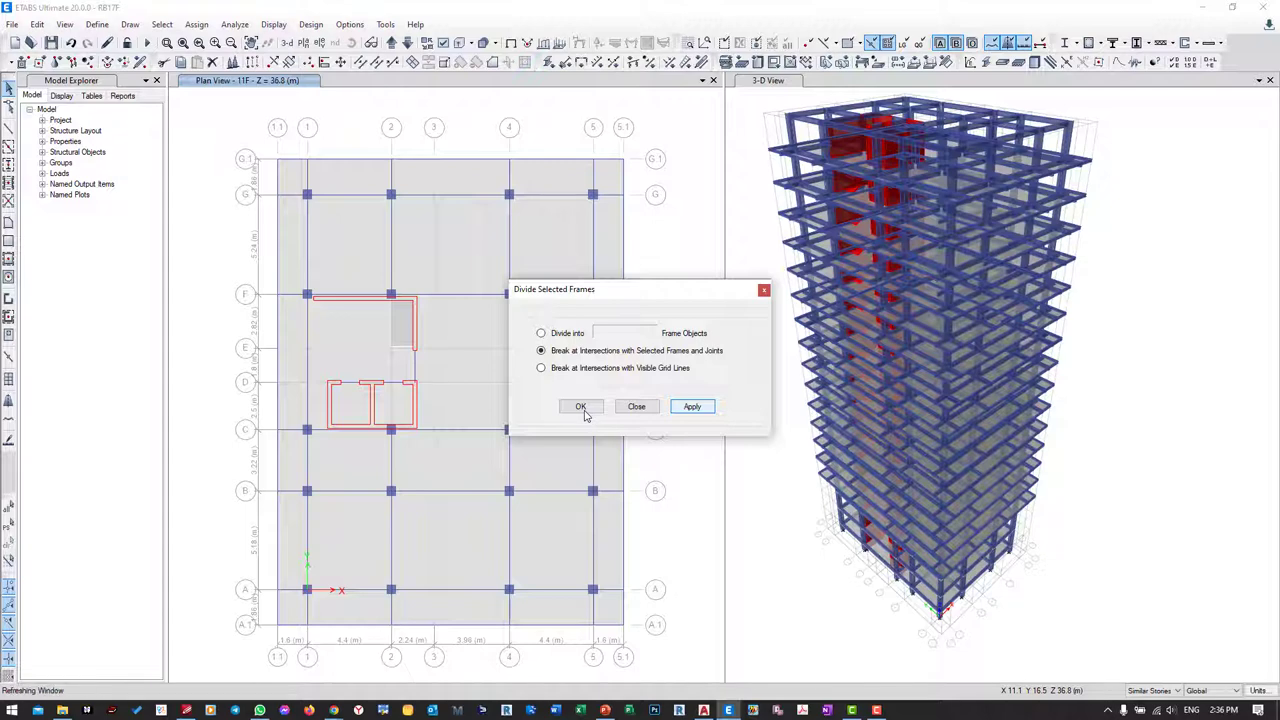
click(580, 406)
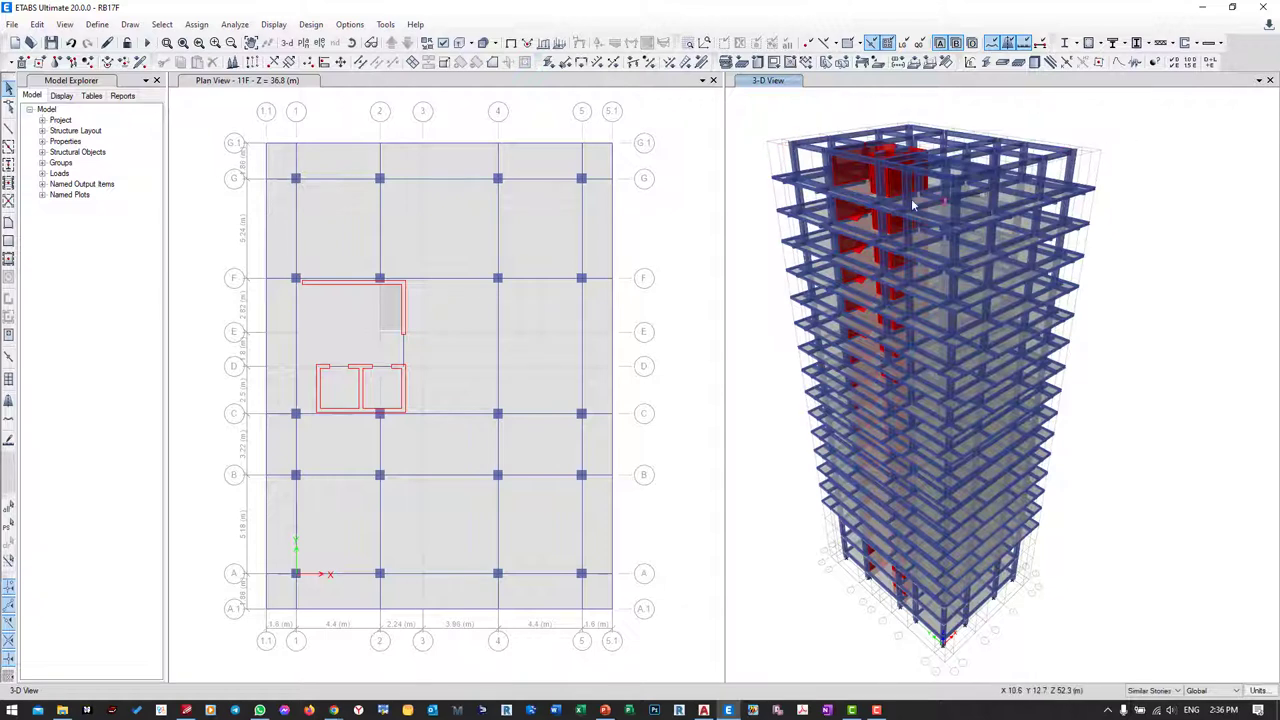
mouse_move(940, 200)
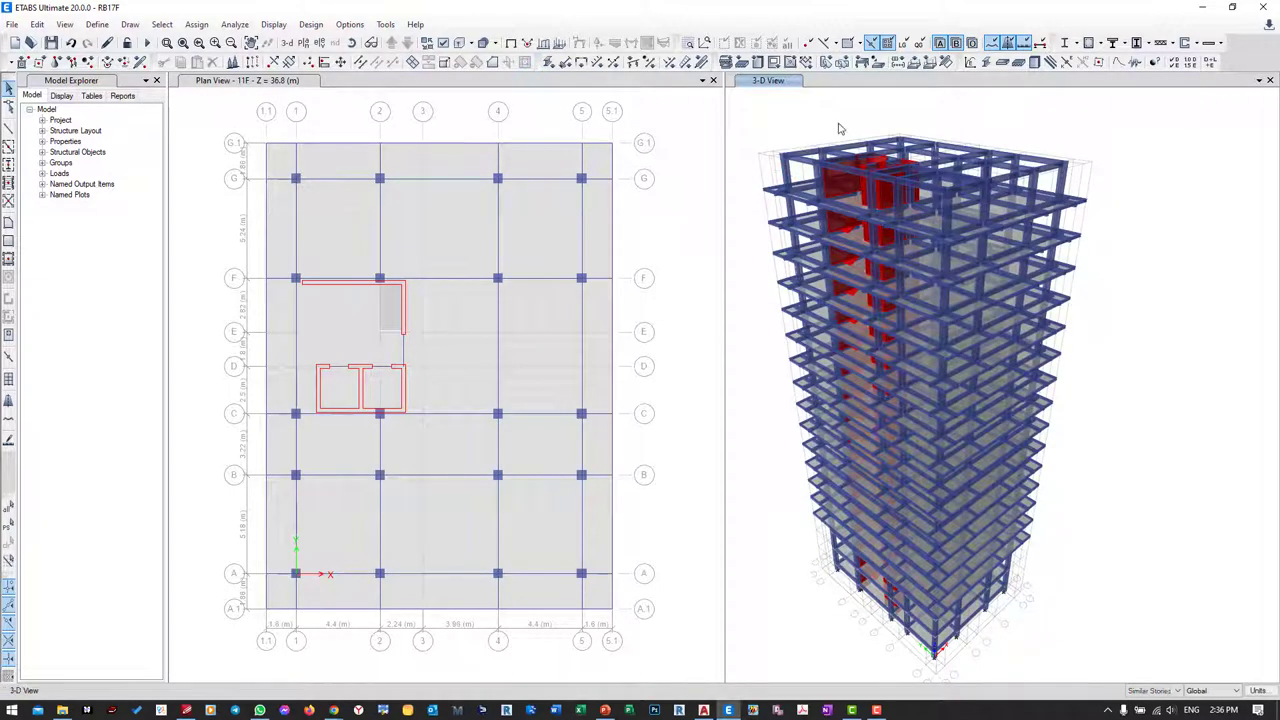
mouse_move(344, 104)
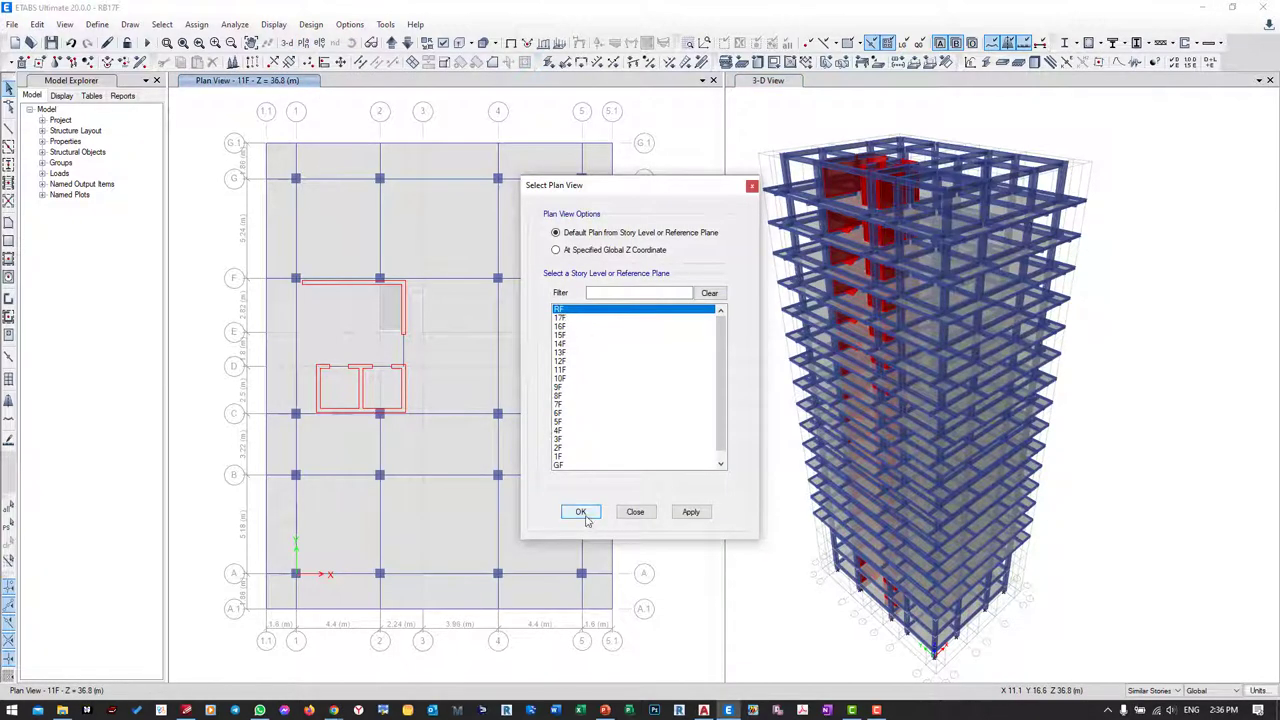
- Switch the plan view to the roof story RF
click(580, 512)
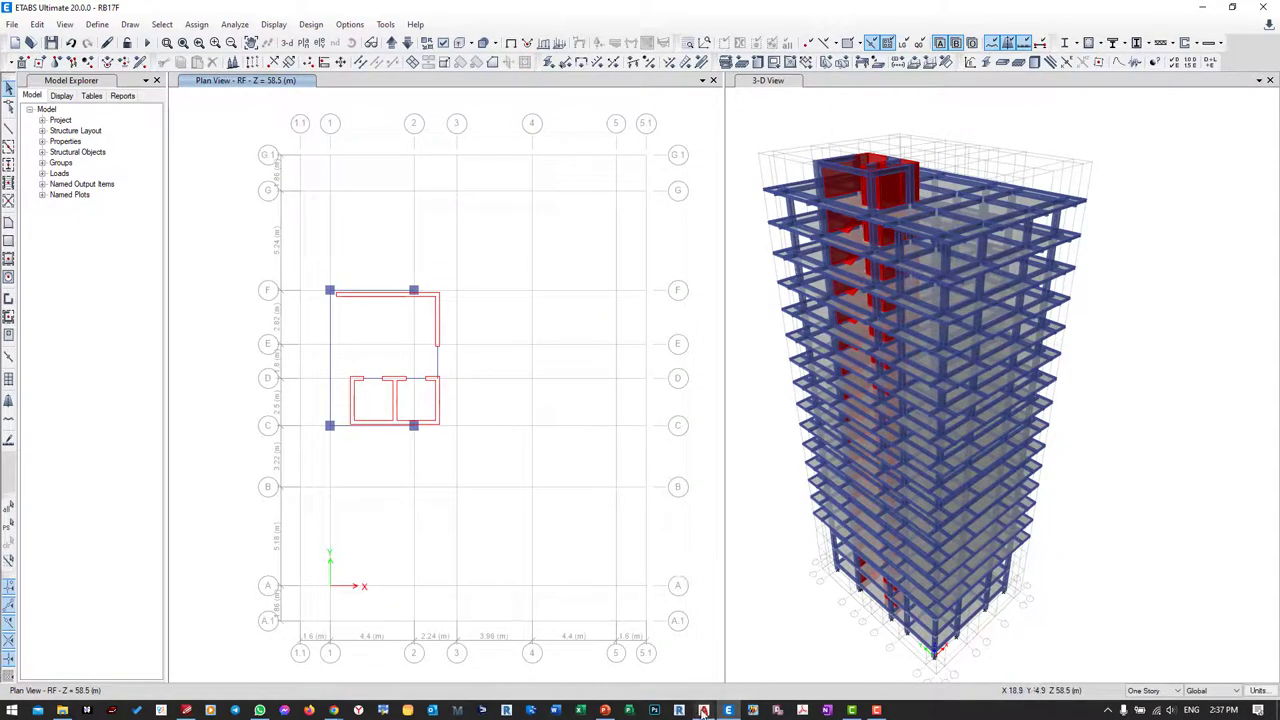
click(704, 710)
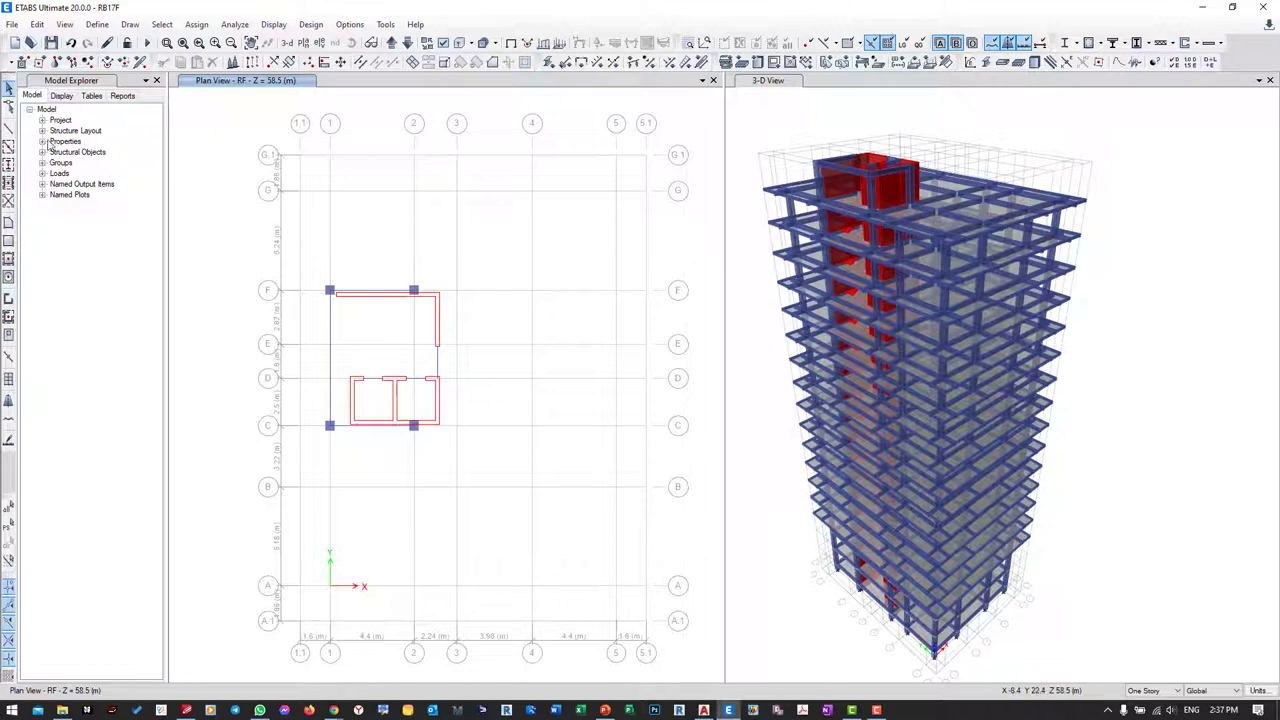
mouse_move(8, 248)
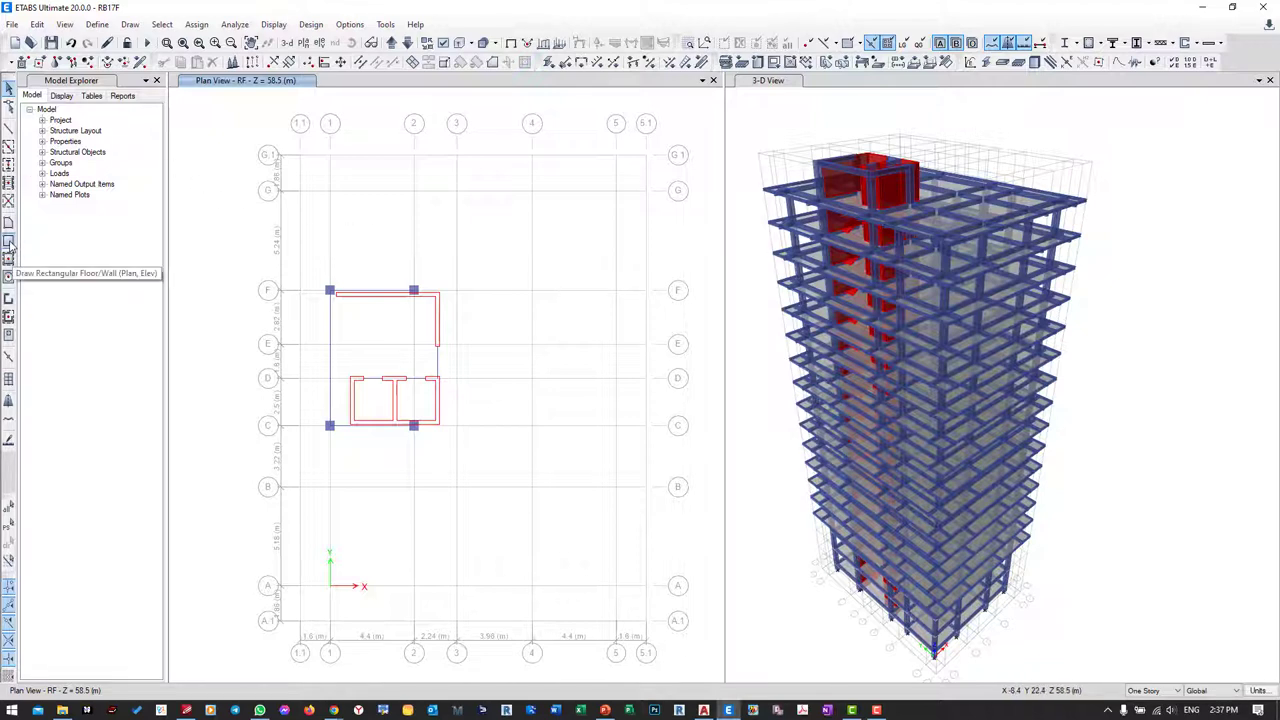
- Start drawing a rectangular floor slab with the chosen slab section on RF
click(8, 240)
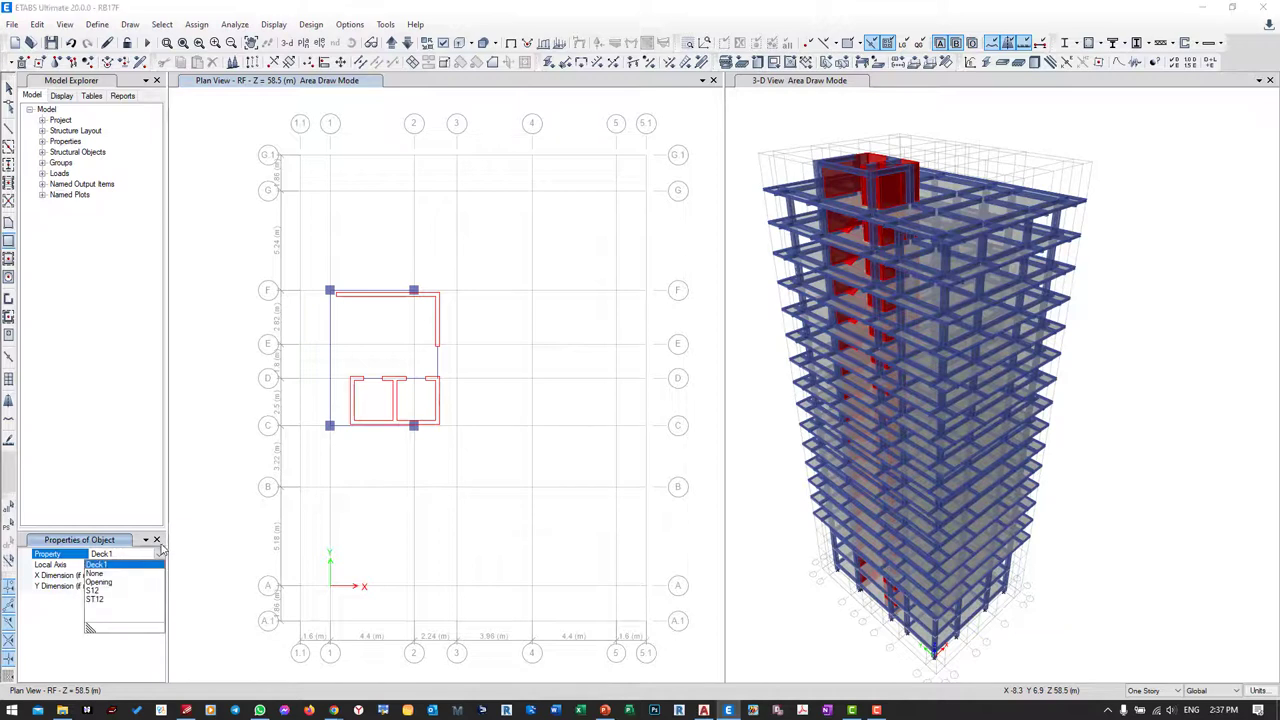
click(96, 590)
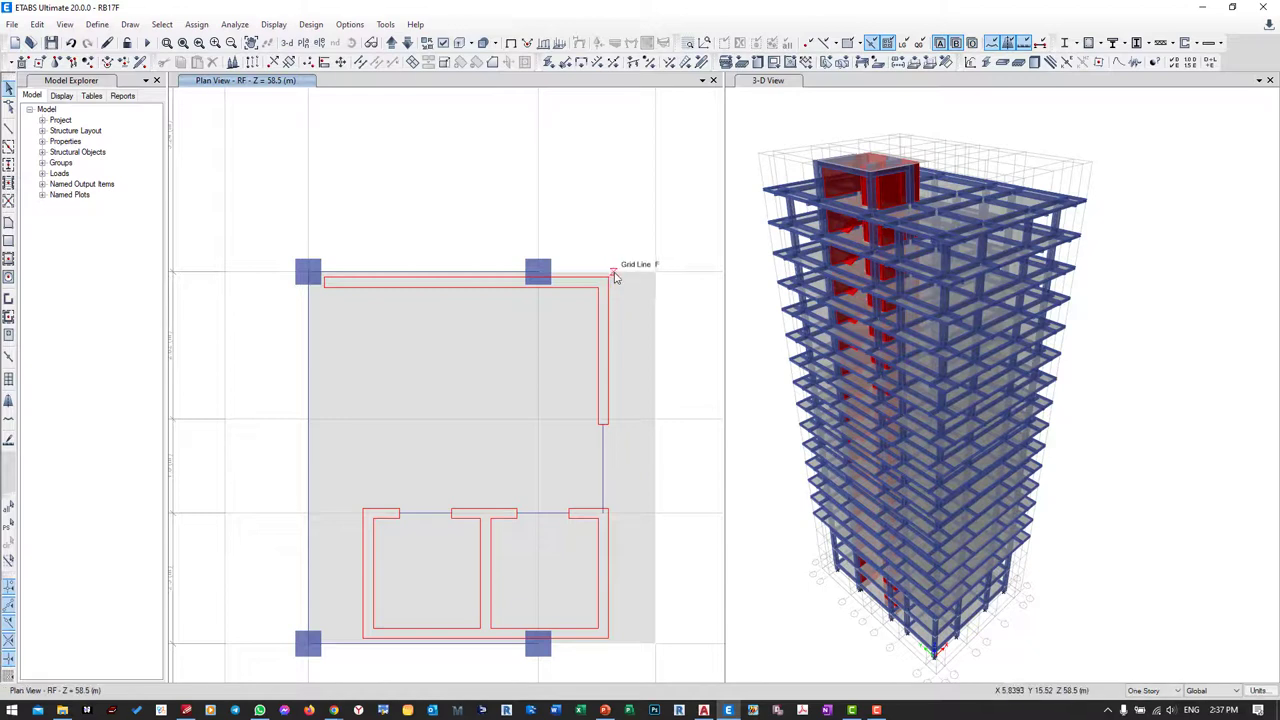
mouse_move(550, 278)
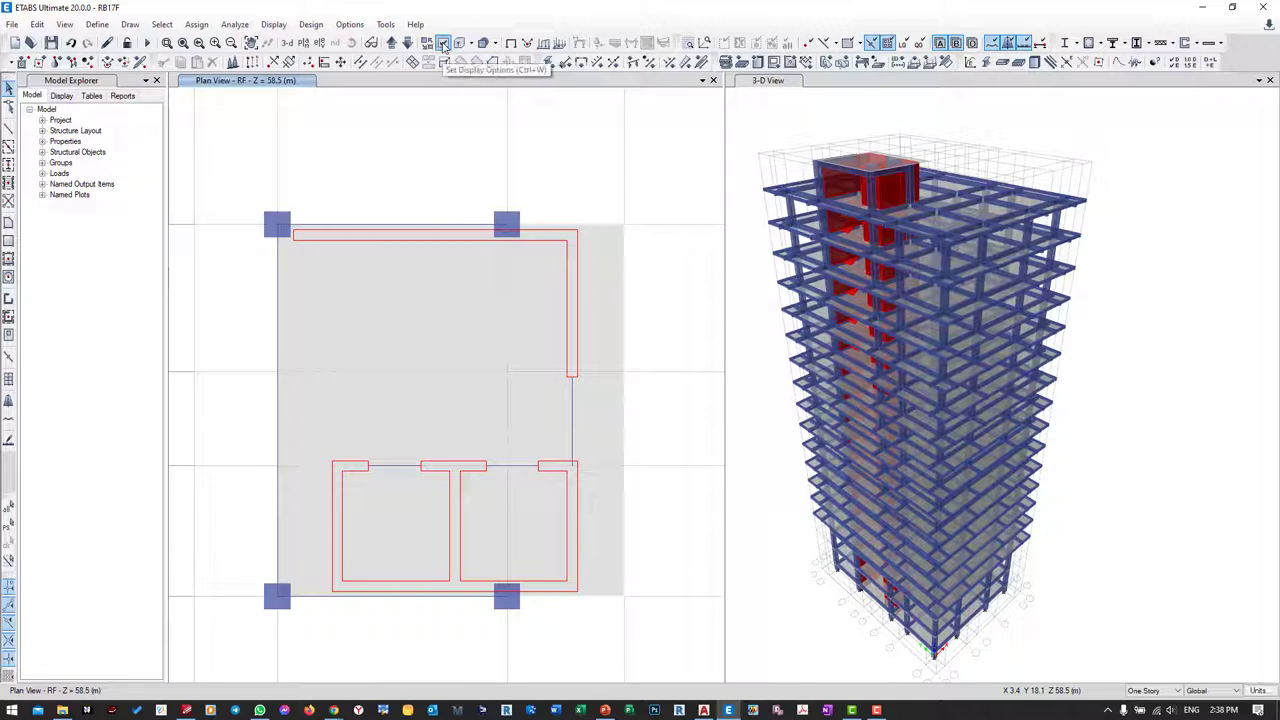
- Hide beams in the plan display, pick the roof slab edges and bring up shell editing
click(444, 42)
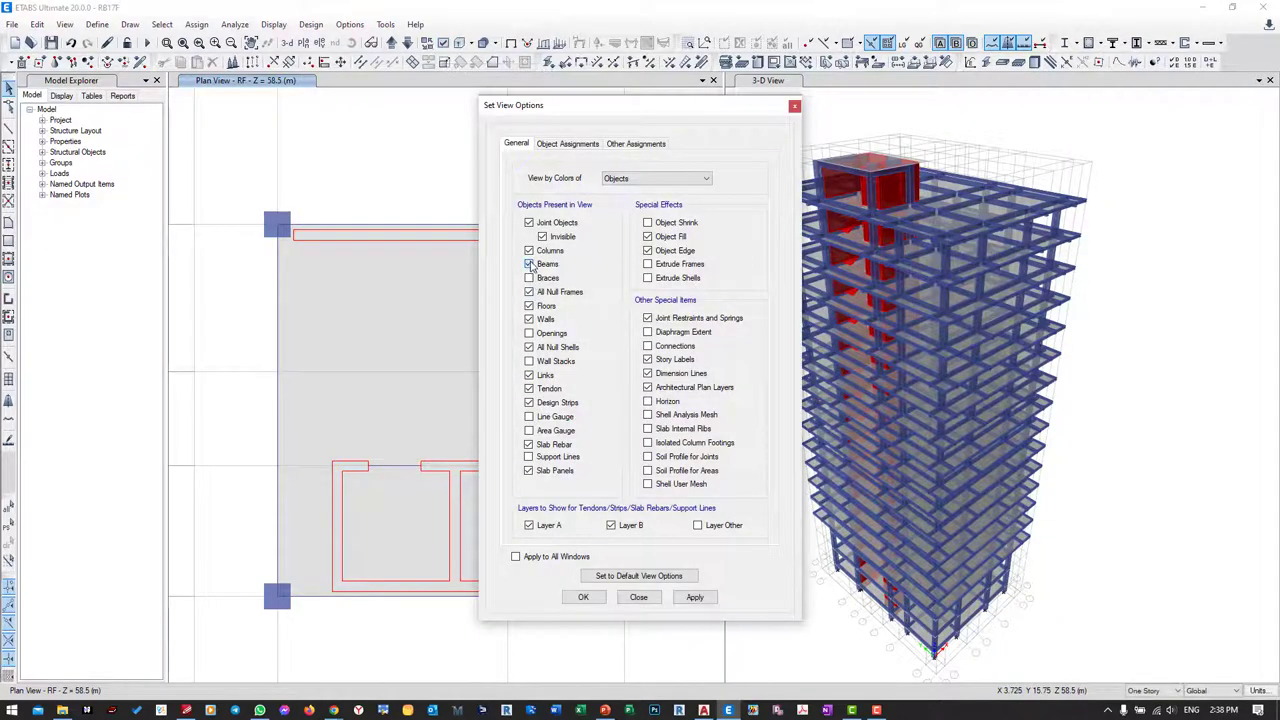
click(584, 596)
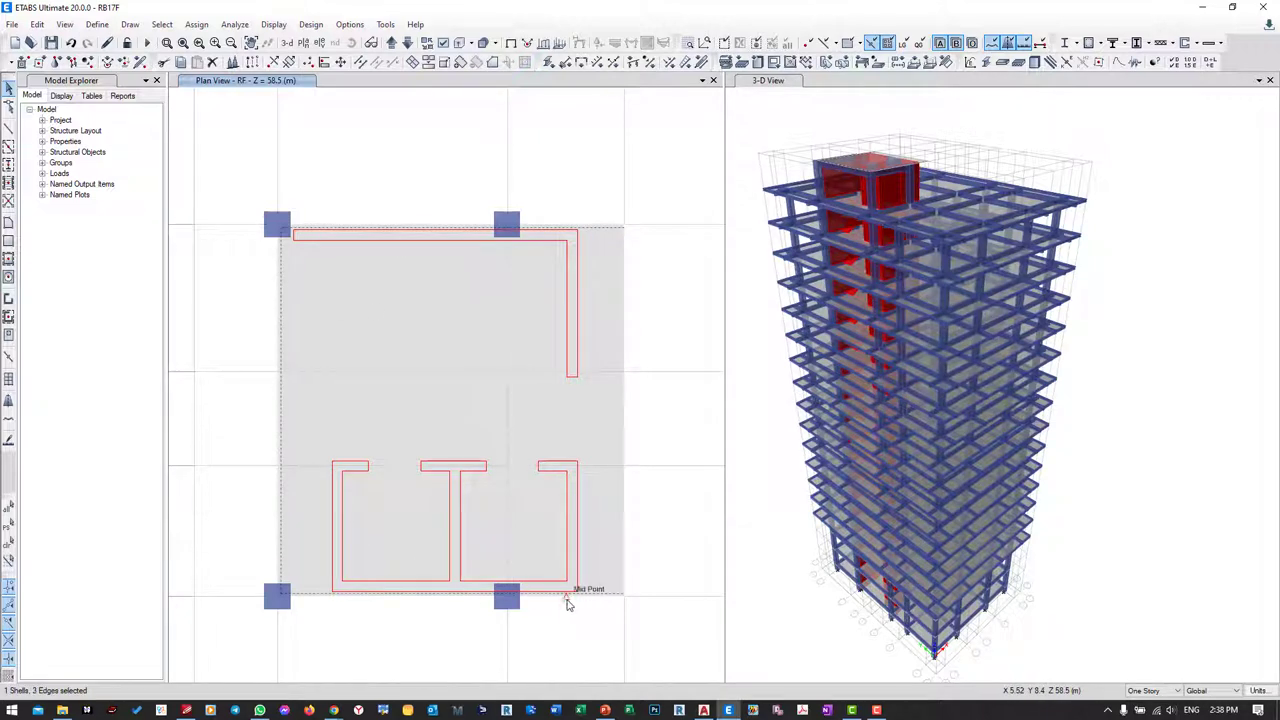
mouse_move(304, 446)
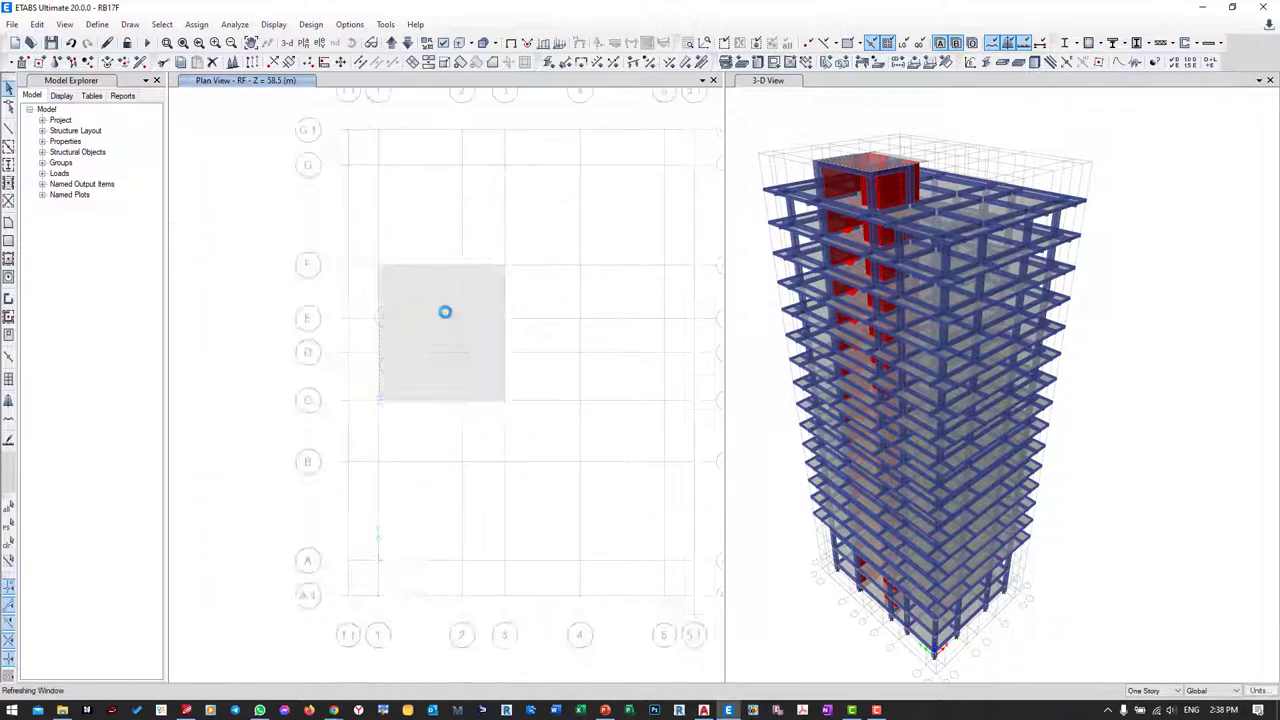
click(444, 312)
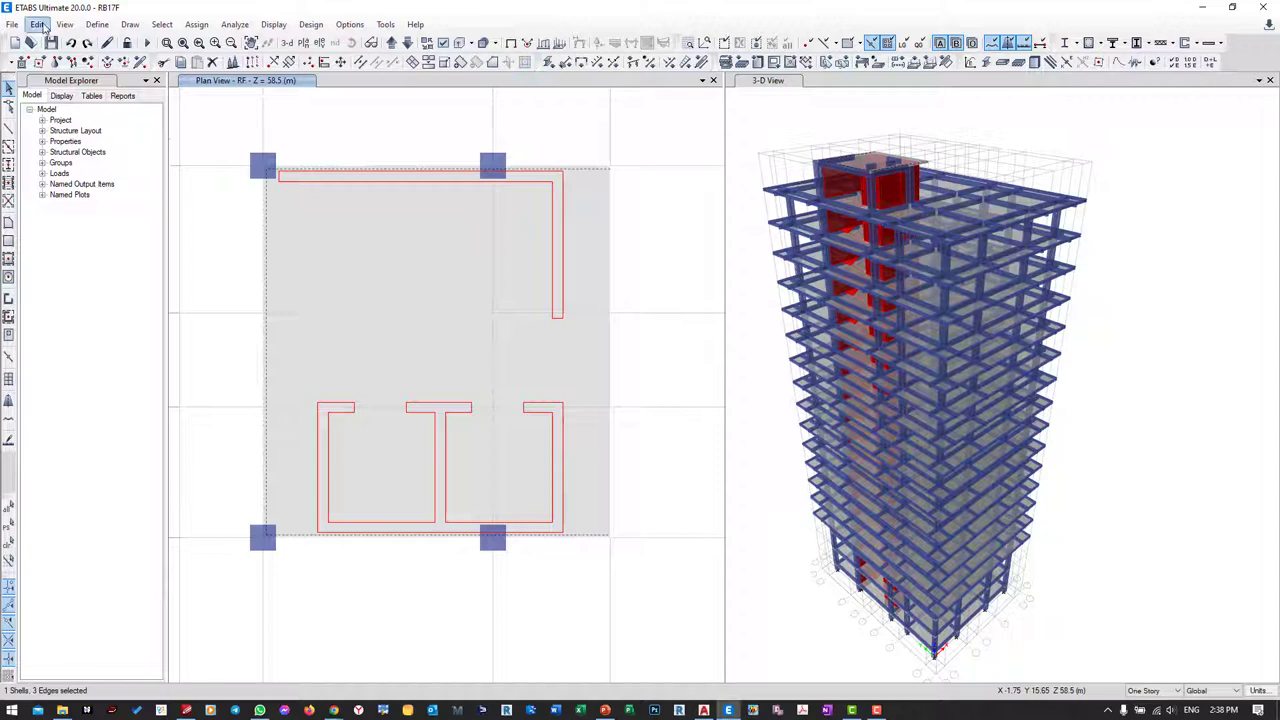
click(38, 24)
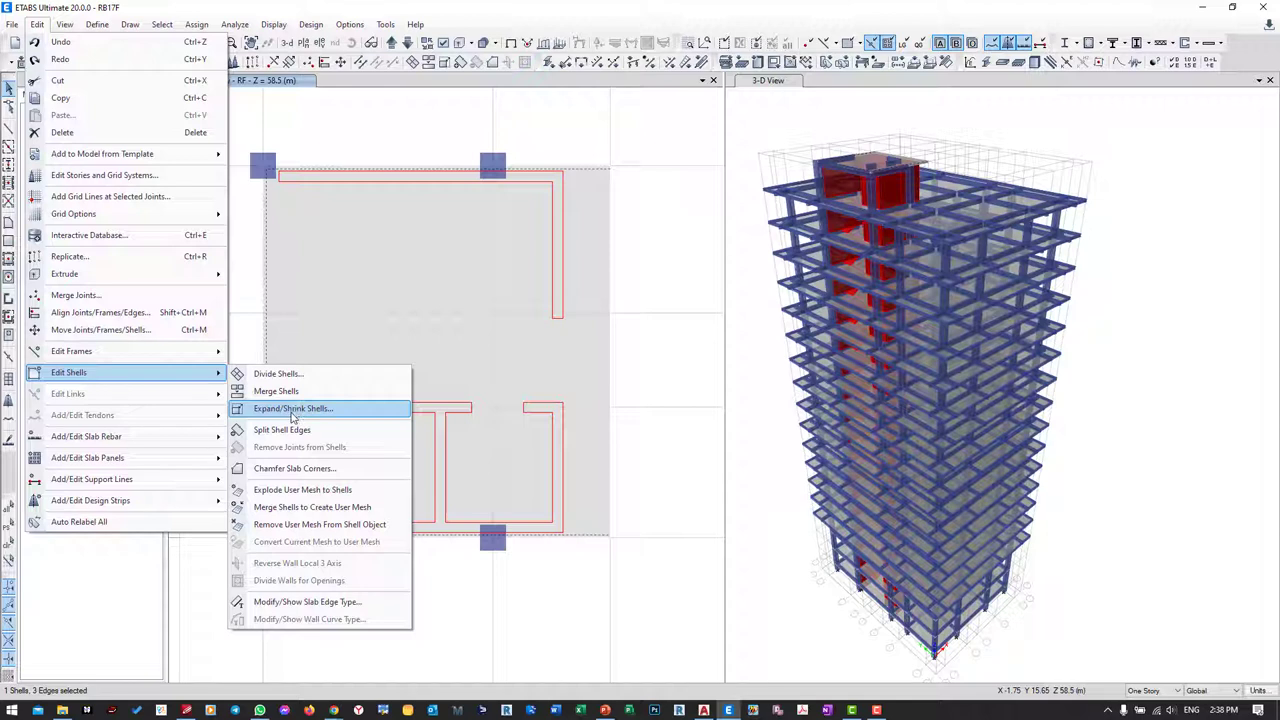
- Apply a 250 mm expand offset to the three picked roof slab edges via Expand/Shrink Shells
click(292, 408)
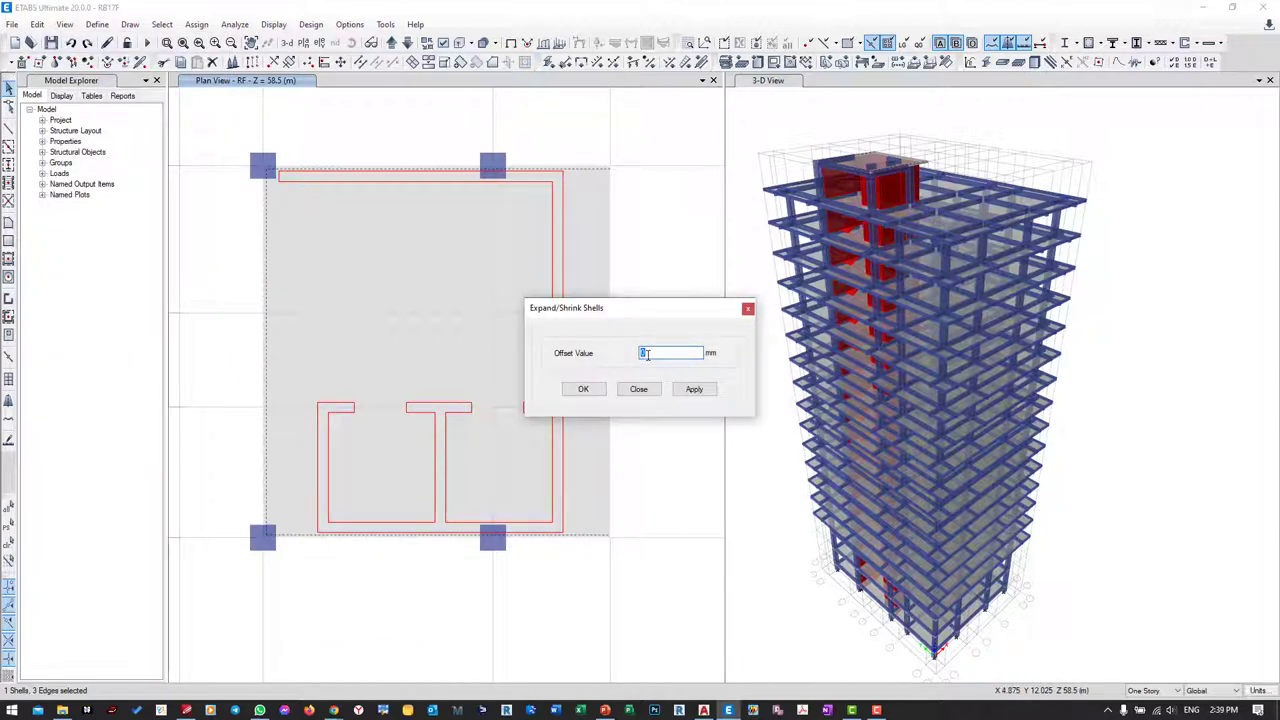
text(250)
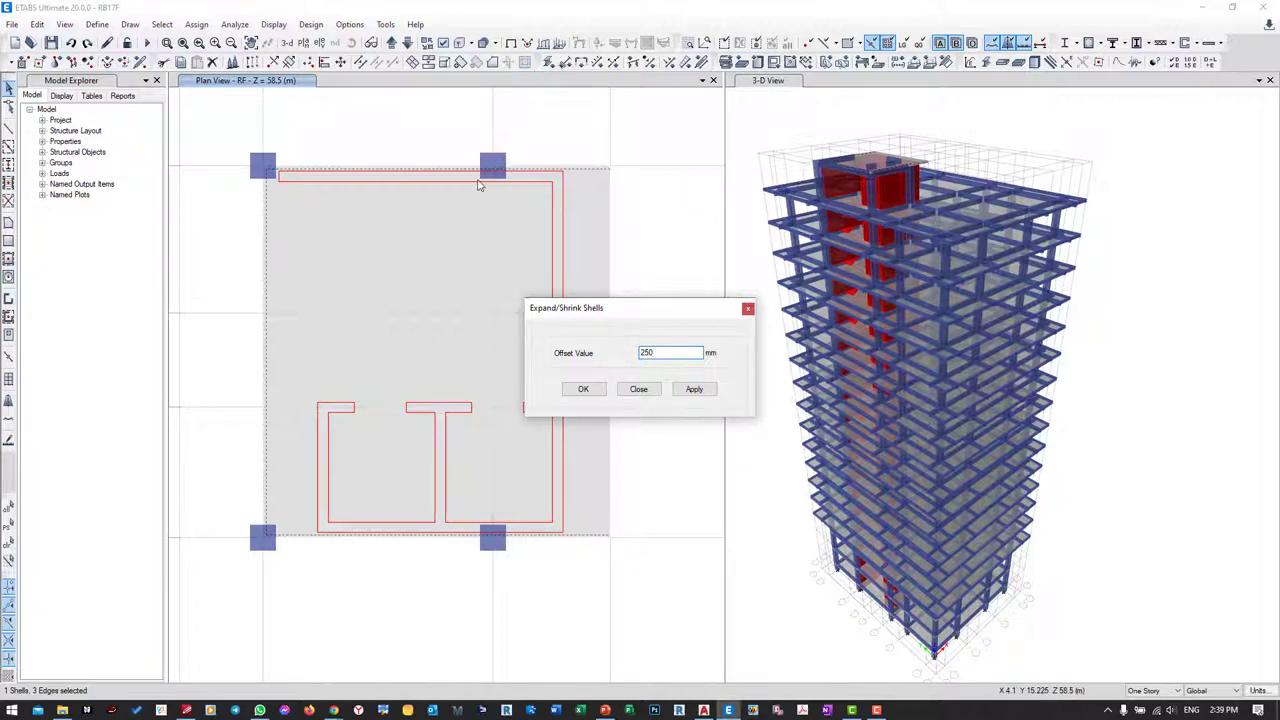
mouse_move(500, 156)
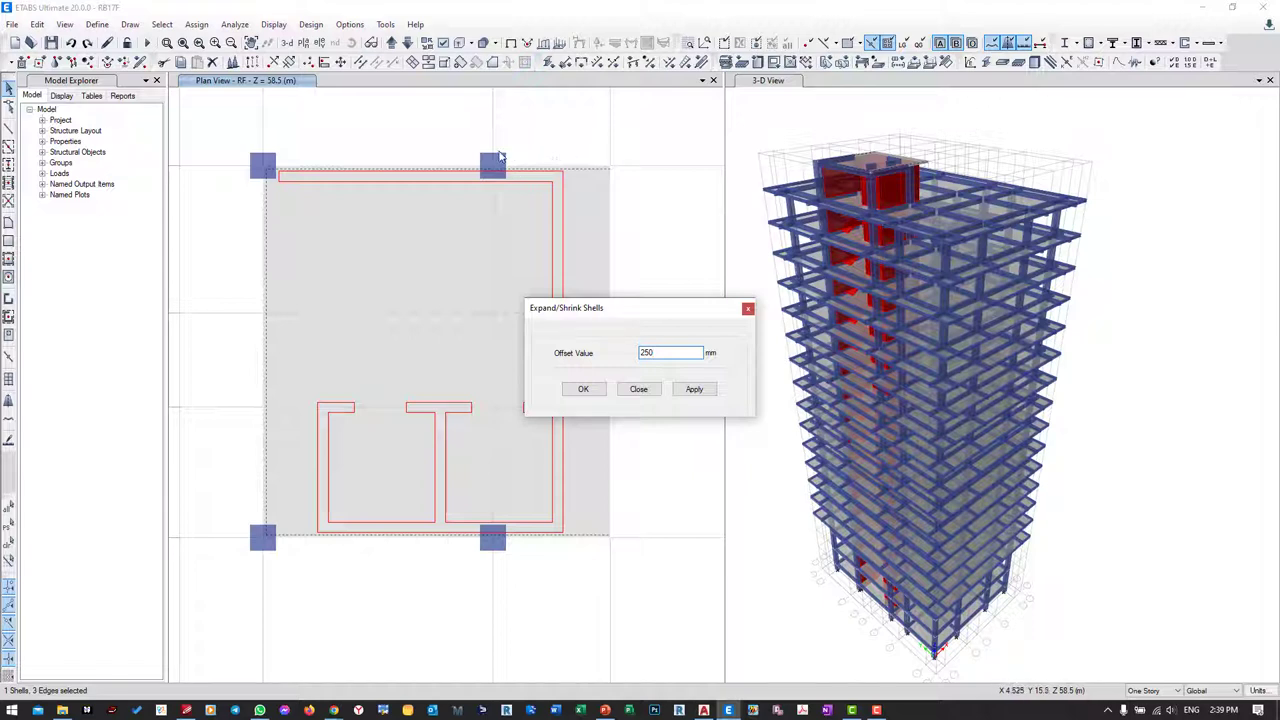
click(694, 388)
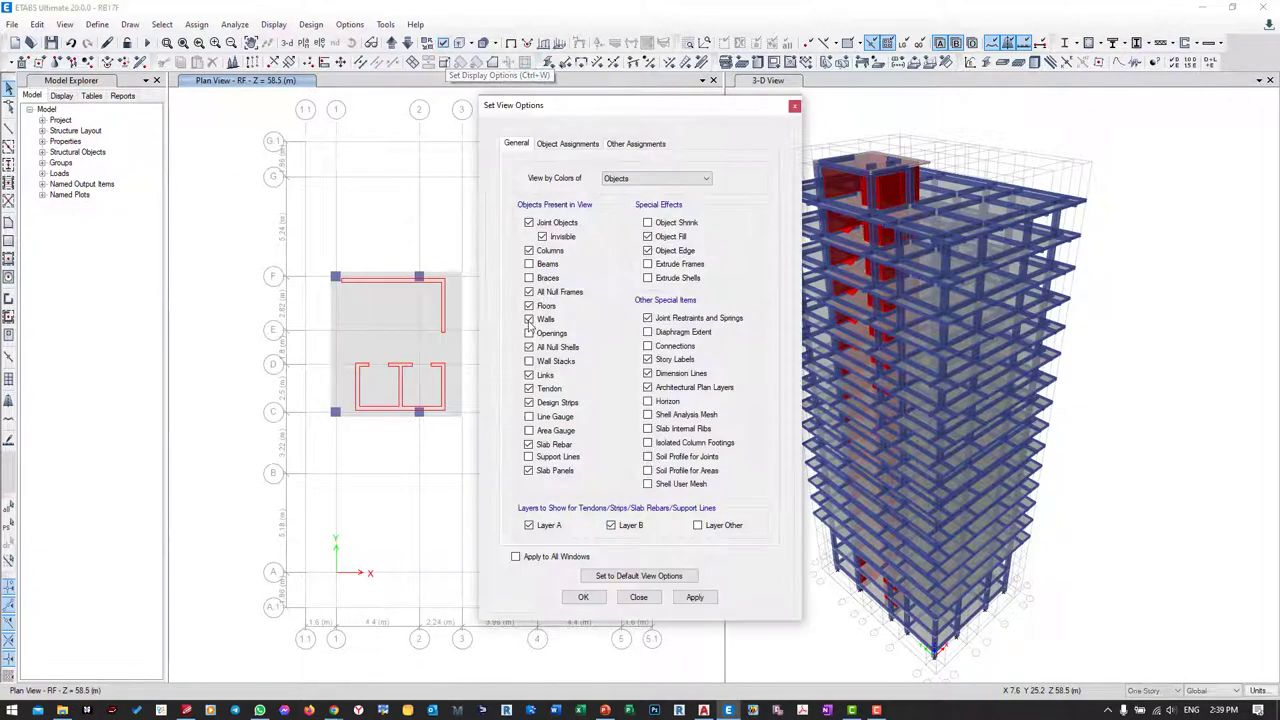
- Re-enable beams in Set View Options and zoom into the roof plan for edge-beam drawing
click(528, 318)
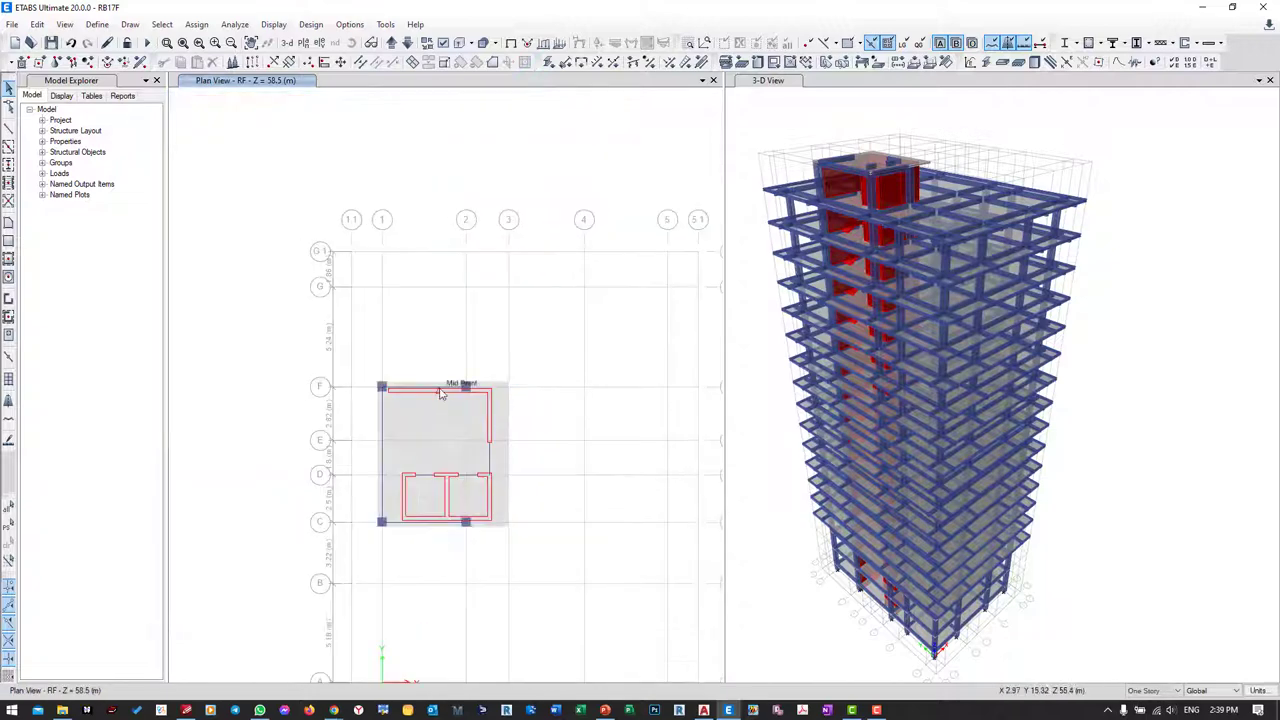
double_click(440, 388)
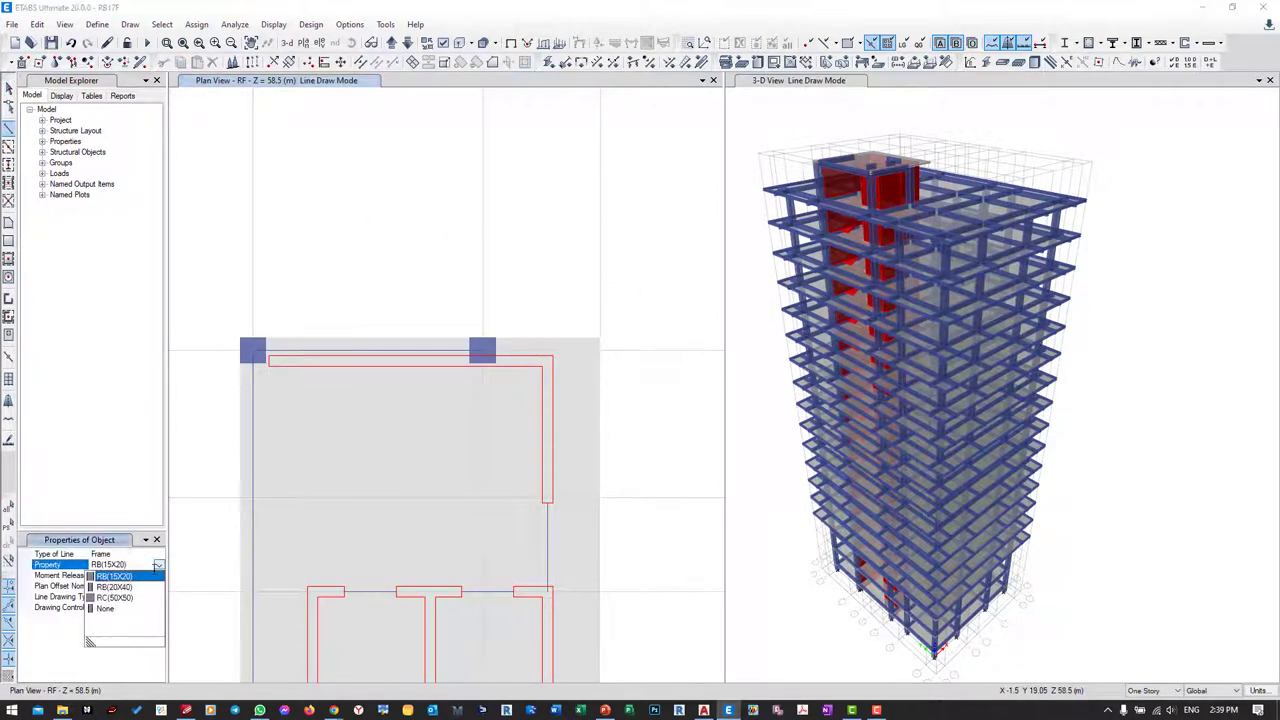
- Set the RB(20X40) section for the new edge beams around the roof core
click(112, 586)
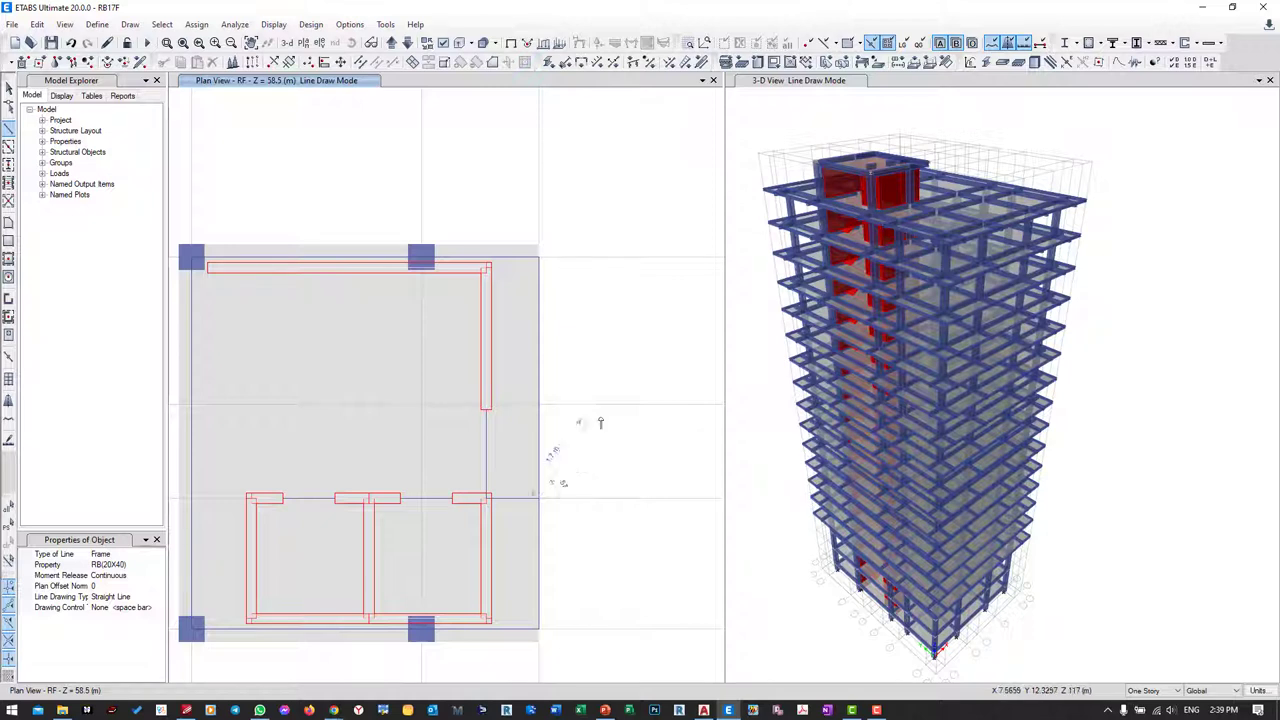
mouse_move(484, 412)
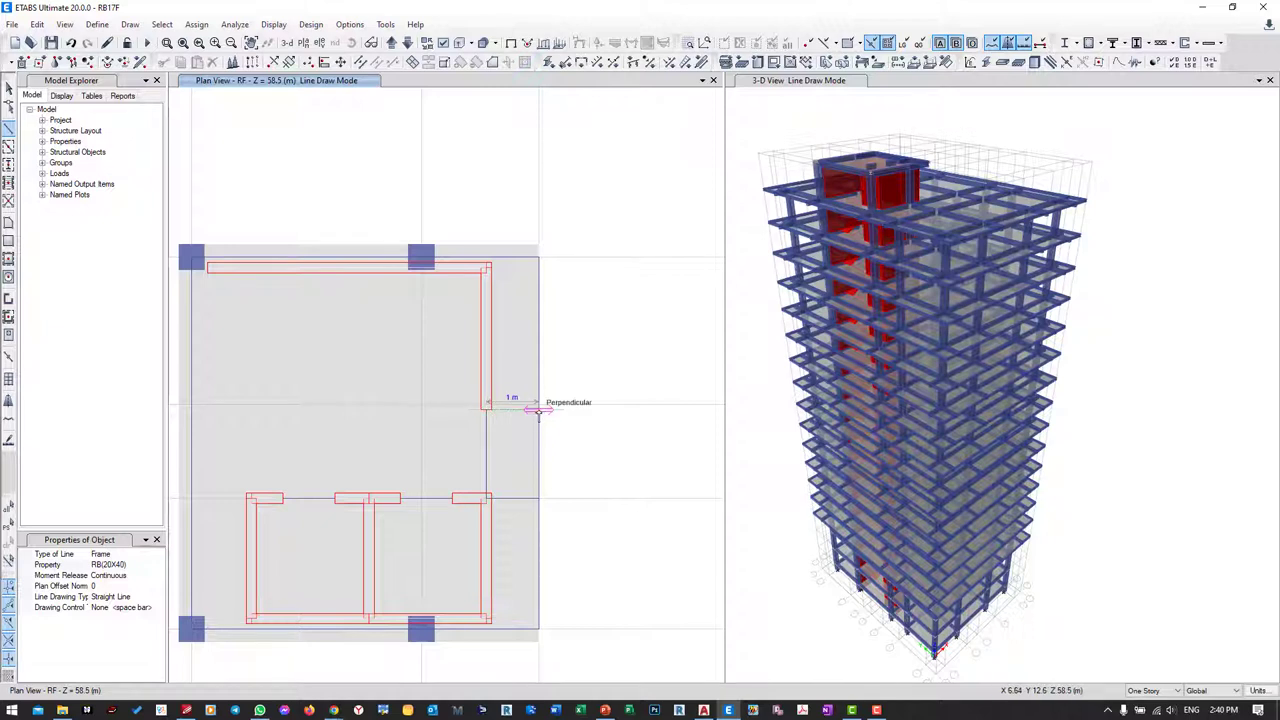
mouse_move(616, 356)
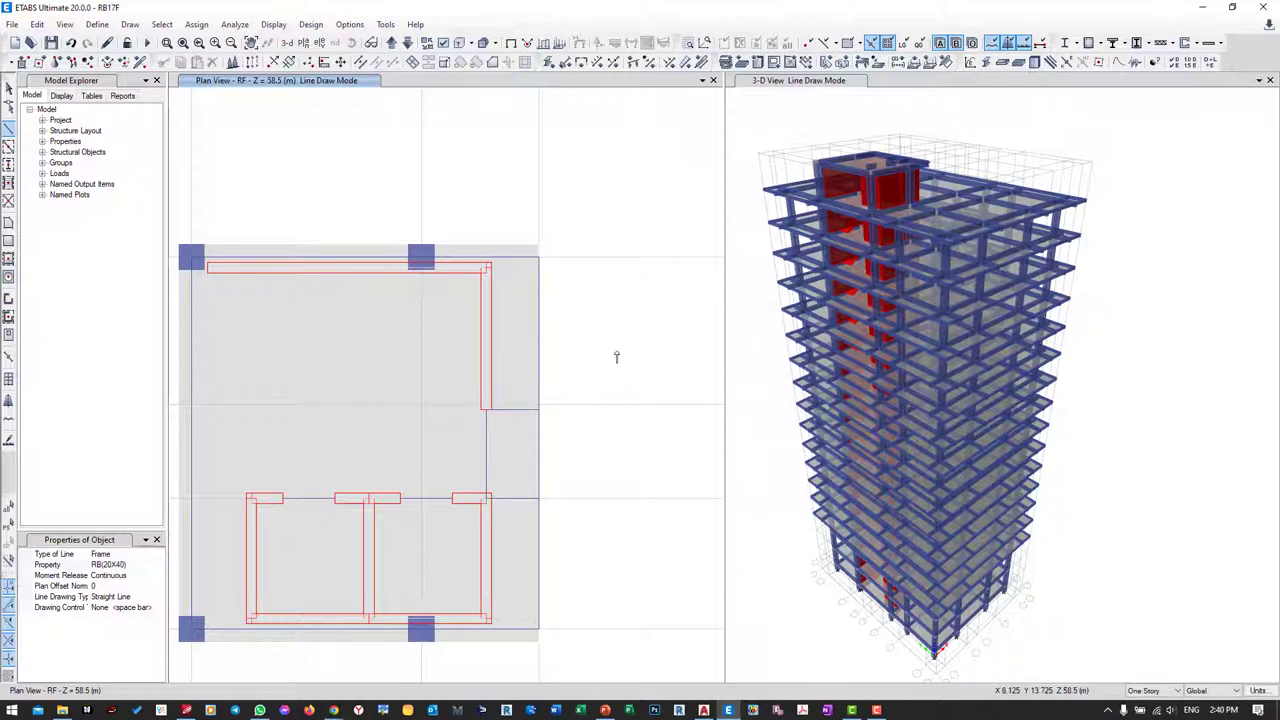